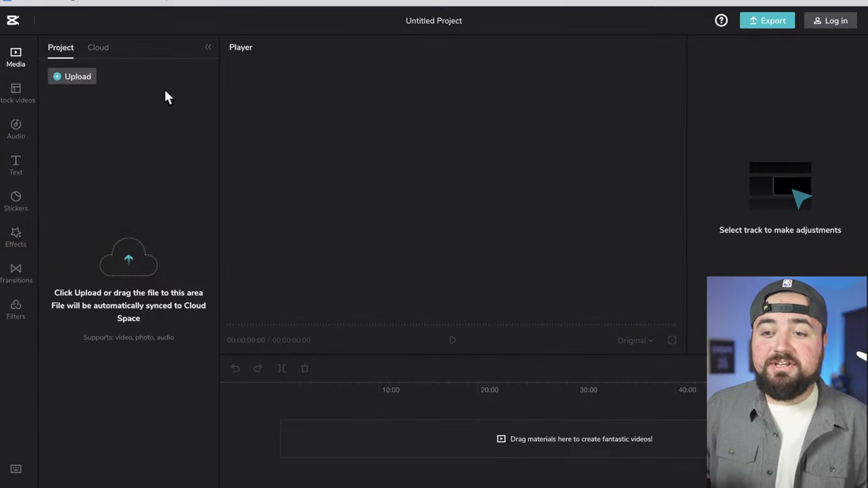
{"action": "mouse_move", "coordinate": [77, 76]}
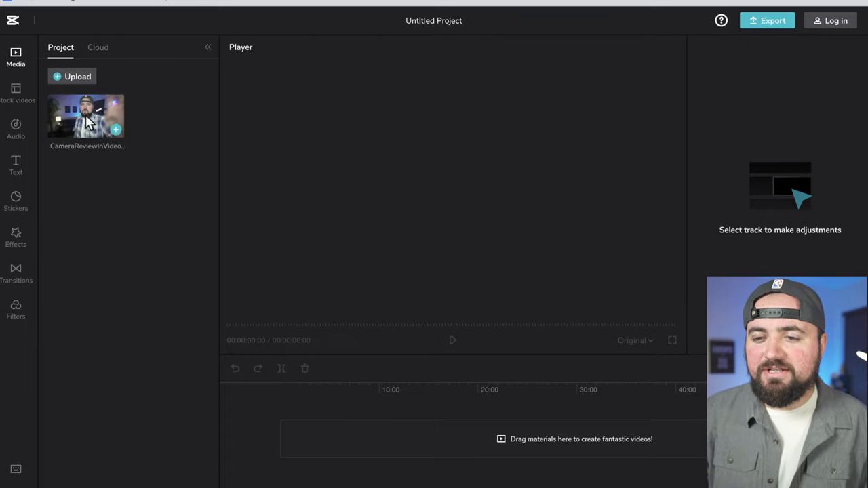
{"action": "mouse_move", "coordinate": [188, 110]}
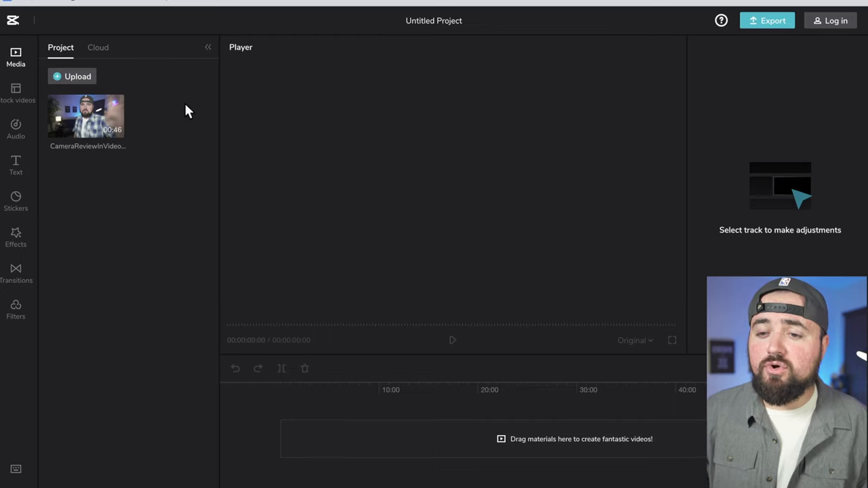
{"action": "mouse_move", "coordinate": [154, 99]}
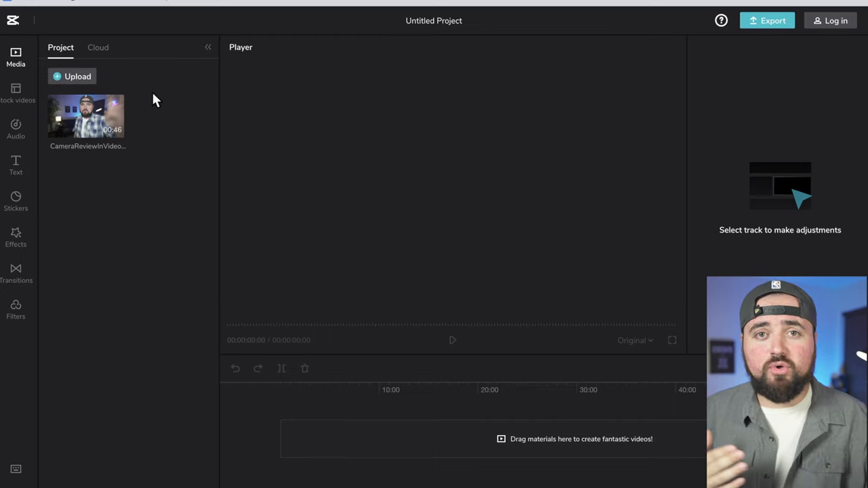
{"action": "mouse_move", "coordinate": [77, 132]}
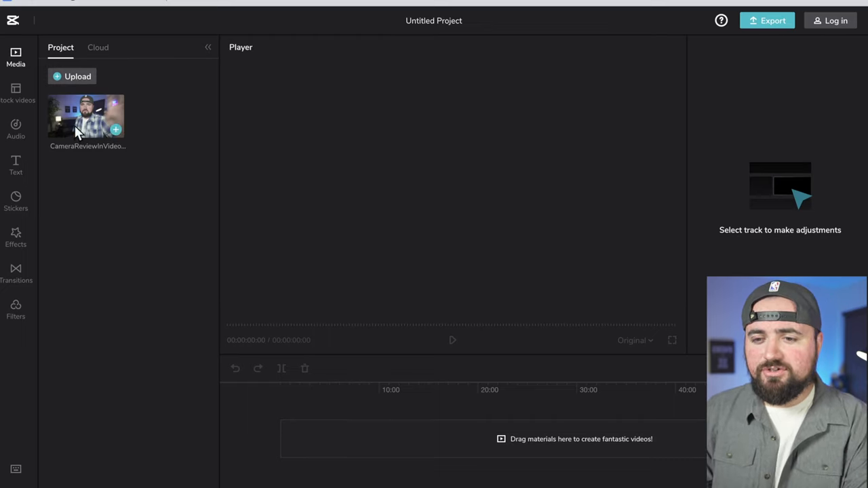
Step: Add the camera review clip to the timeline, scrub the preview, and zoom the timeline in
{"action": "left_click", "coordinate": [116, 129]}
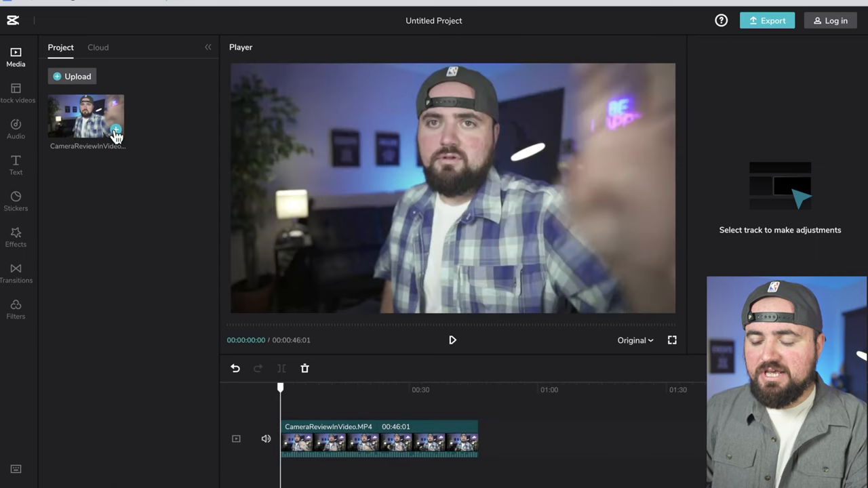
{"action": "mouse_move", "coordinate": [310, 408]}
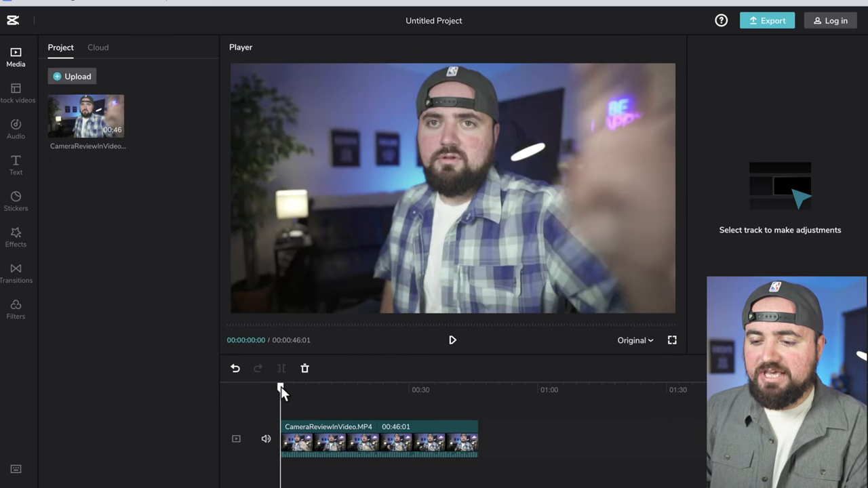
{"action": "left_click_drag", "start_coordinate": [281, 390], "coordinate": [403, 390]}
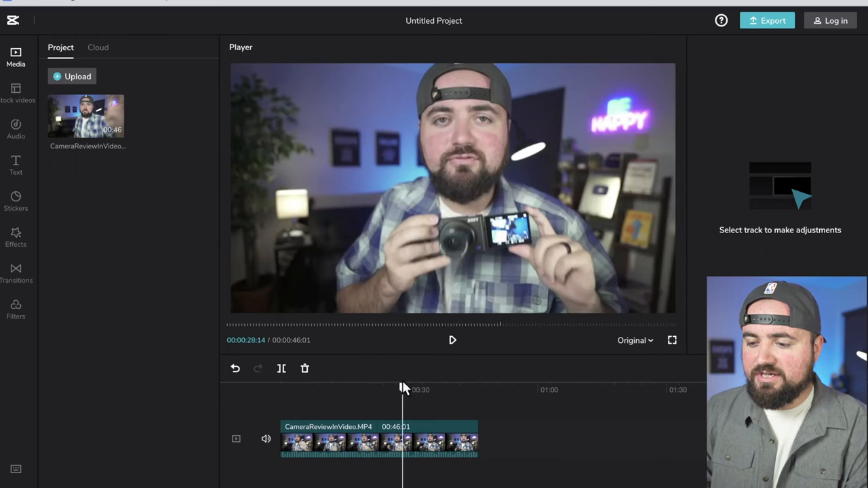
{"action": "mouse_move", "coordinate": [400, 390]}
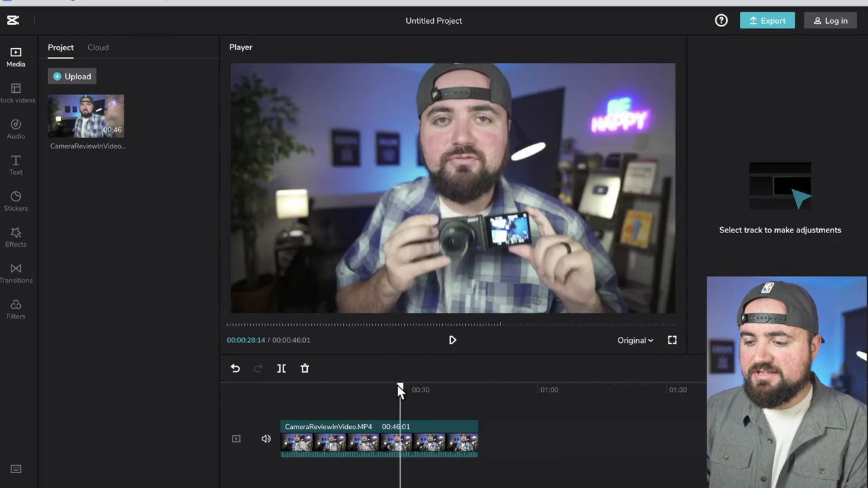
{"action": "left_click_drag", "start_coordinate": [400, 389], "coordinate": [310, 389]}
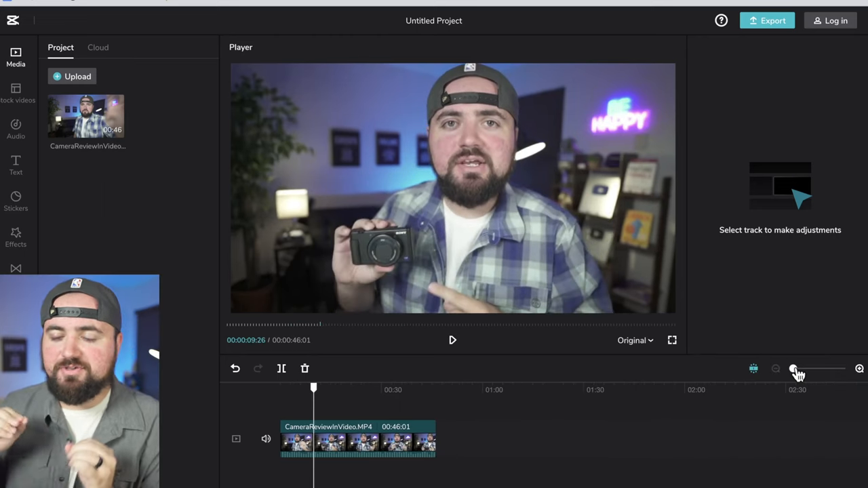
{"action": "left_click", "coordinate": [811, 368]}
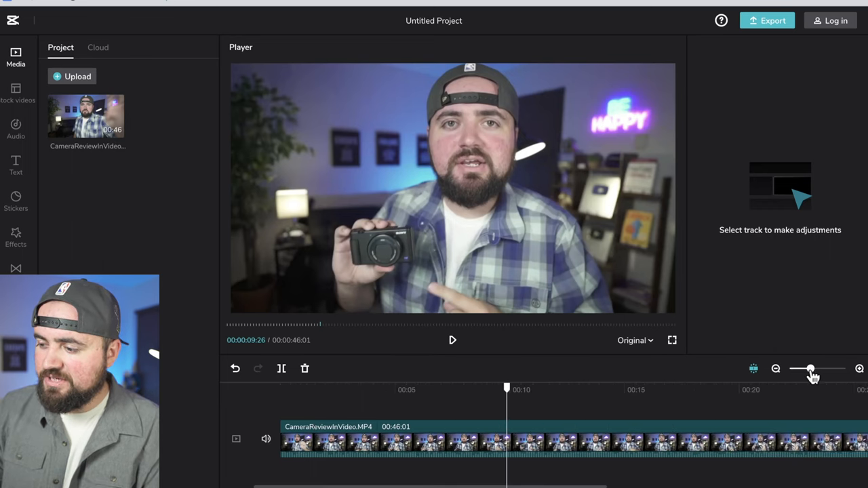
{"action": "left_click_drag", "start_coordinate": [811, 368], "coordinate": [803, 368]}
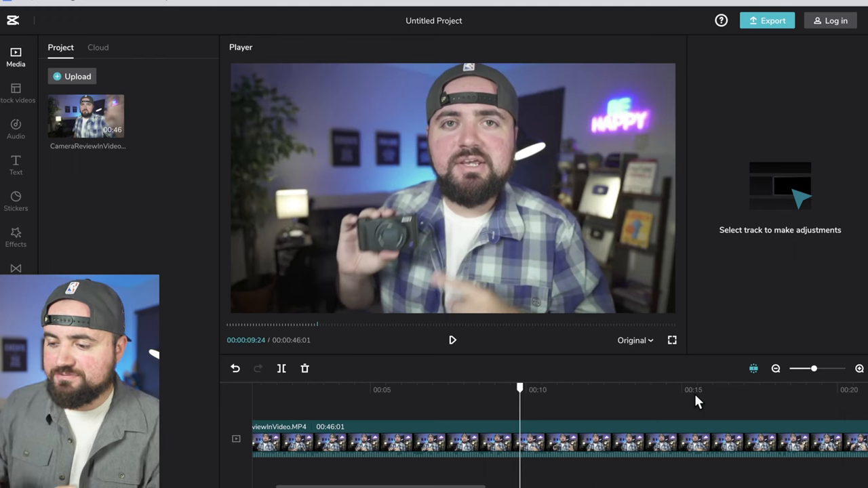
Step: Bring up the stock video library and remove the mountain stock clip from the timeline
{"action": "left_click", "coordinate": [16, 93]}
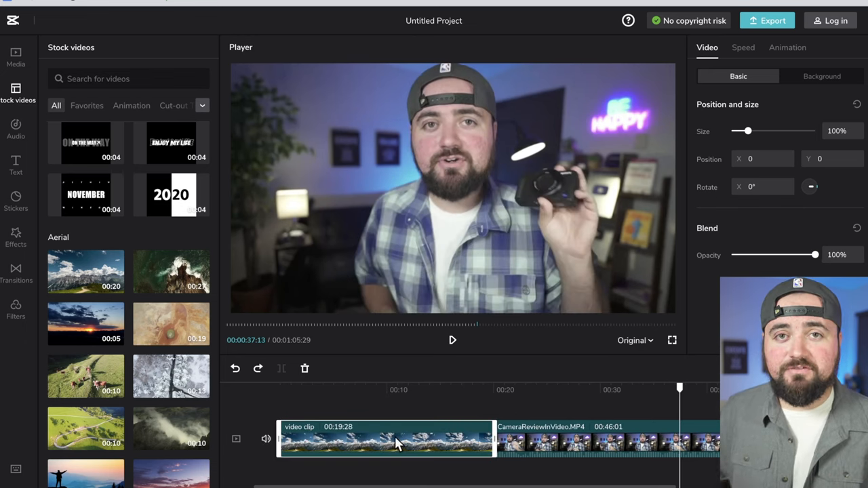
{"action": "mouse_move", "coordinate": [305, 368]}
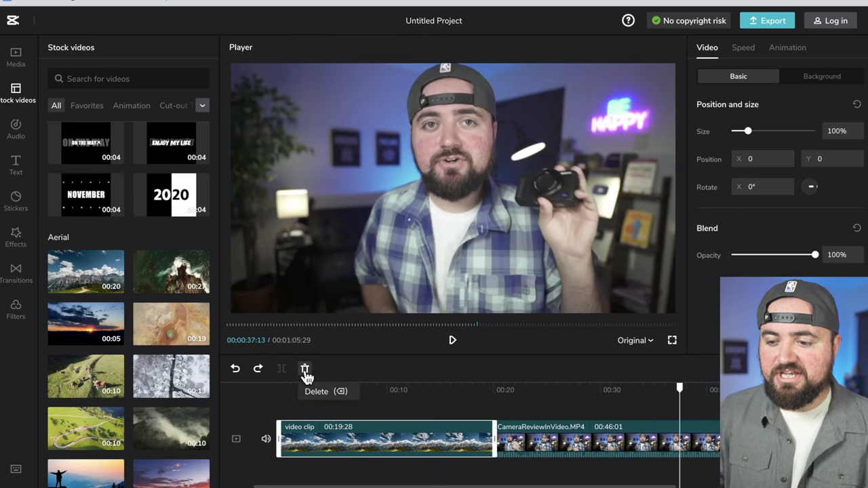
{"action": "mouse_move", "coordinate": [379, 373]}
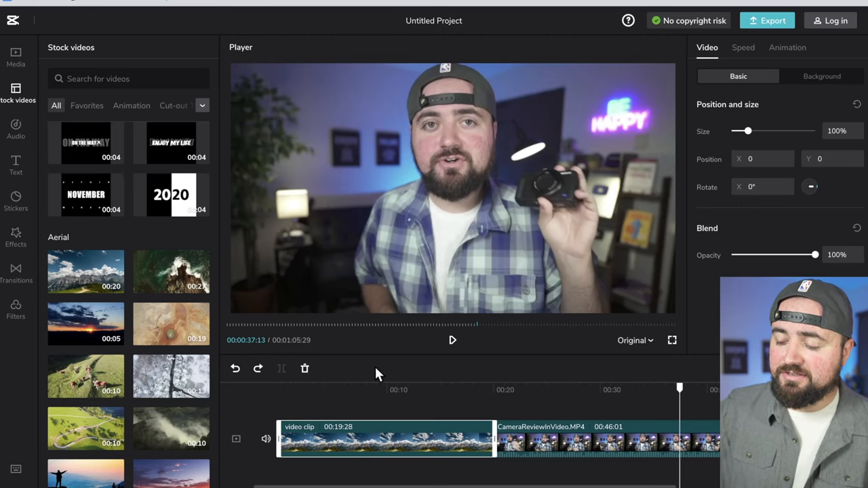
{"action": "left_click", "coordinate": [304, 368]}
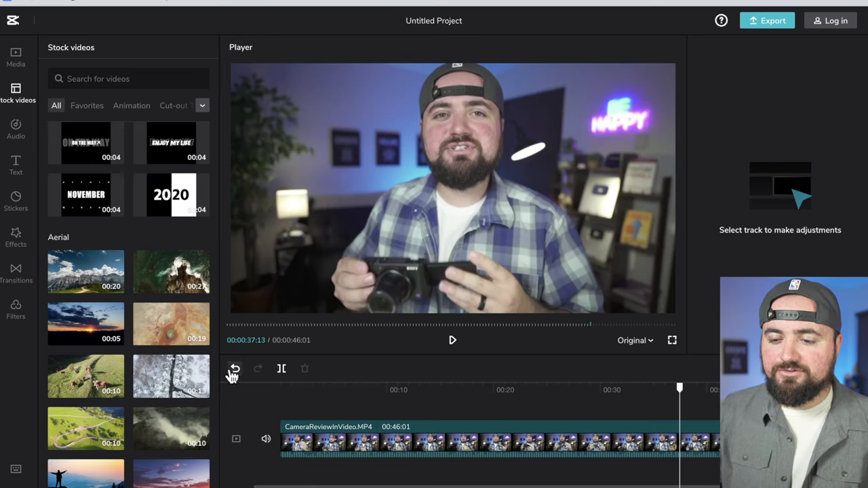
{"action": "mouse_move", "coordinate": [233, 369]}
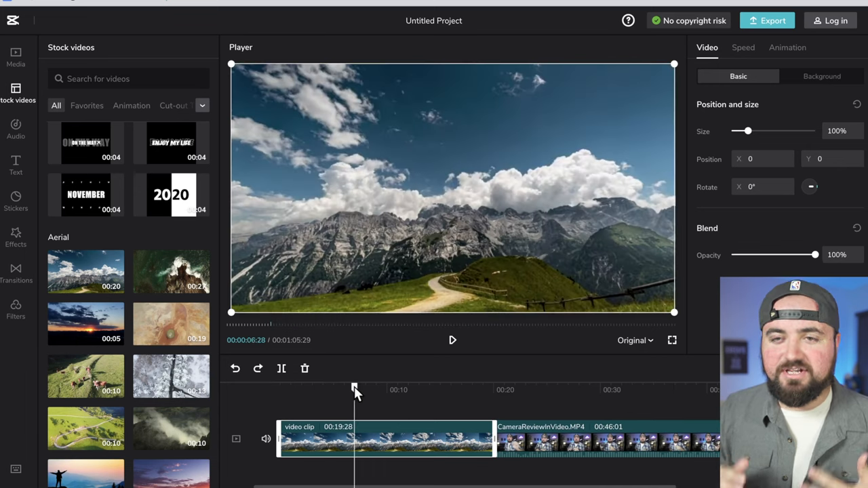
Step: Delete the mountain stock clip, trim the review clip's start, then undo the trim
{"action": "left_click", "coordinate": [304, 368]}
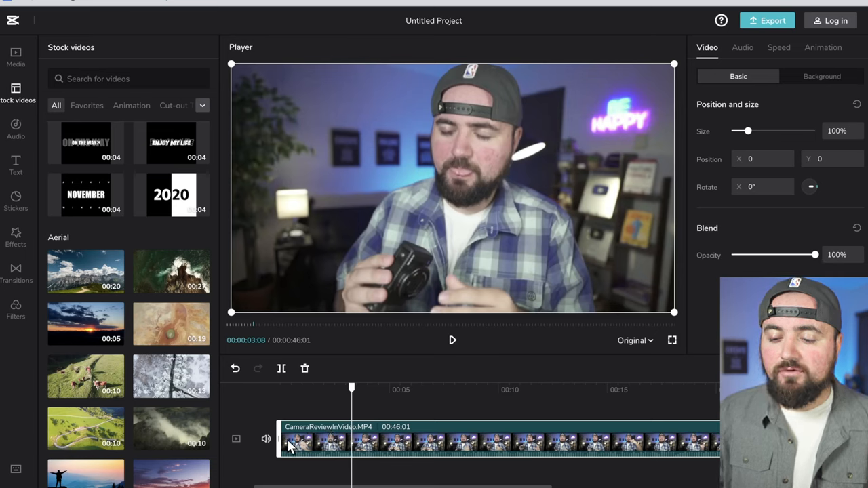
{"action": "mouse_move", "coordinate": [281, 438]}
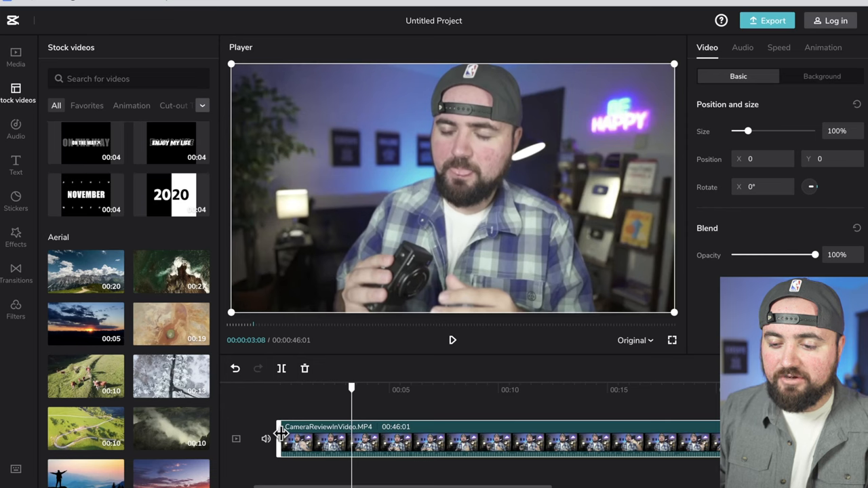
{"action": "left_click_drag", "start_coordinate": [281, 438], "coordinate": [415, 438]}
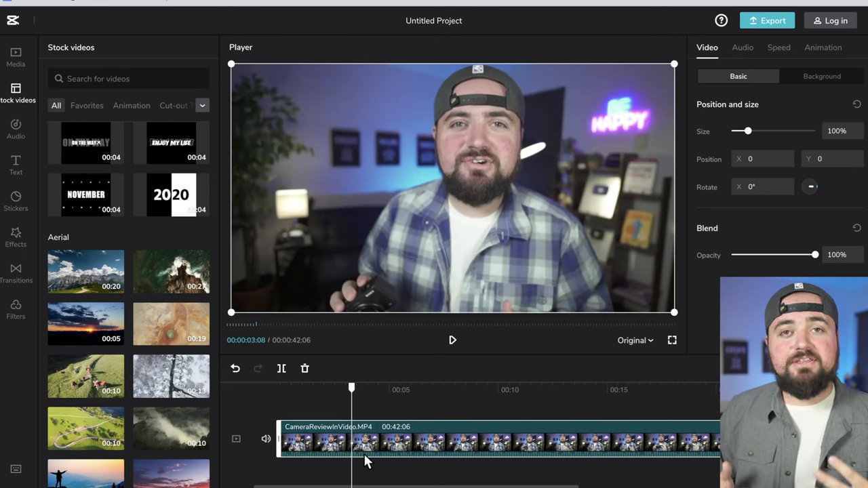
{"action": "mouse_move", "coordinate": [236, 368]}
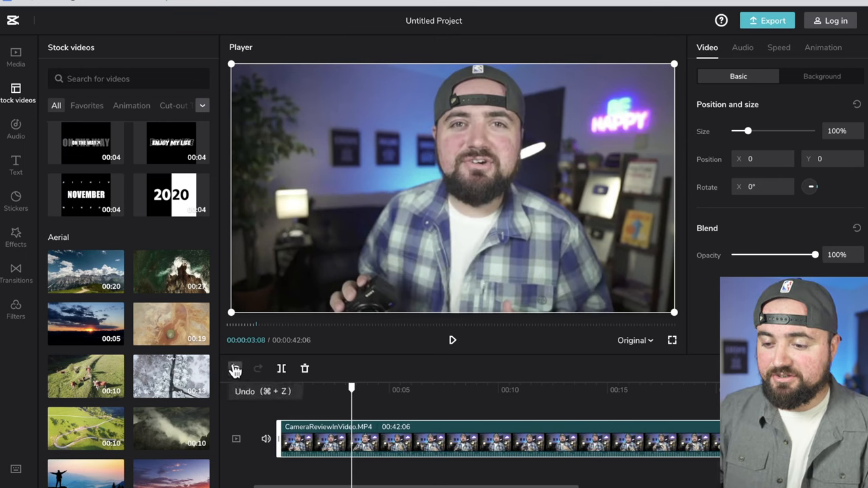
{"action": "left_click", "coordinate": [235, 368]}
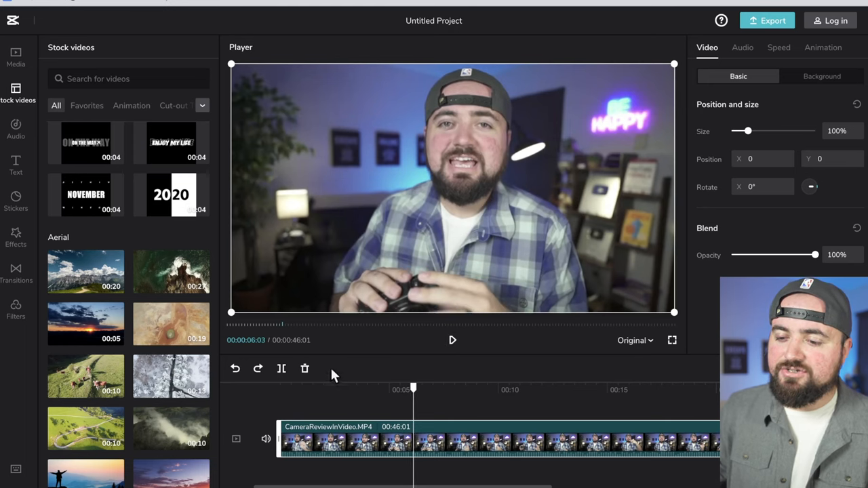
{"action": "mouse_move", "coordinate": [281, 368]}
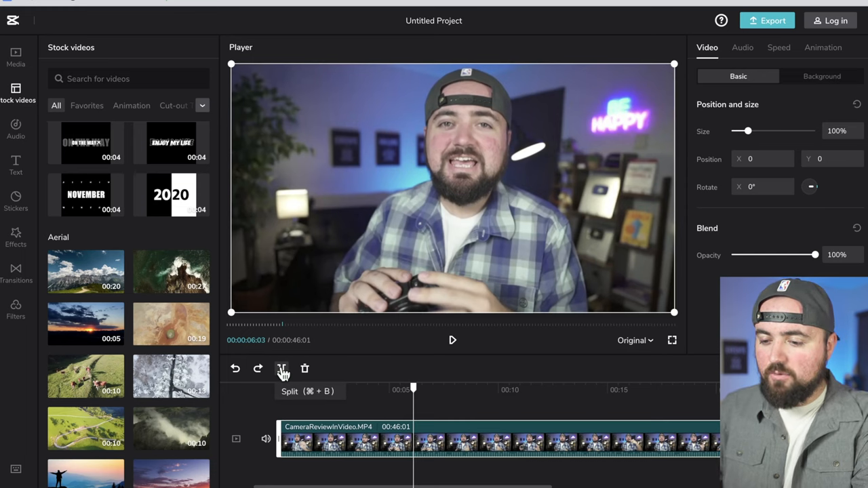
{"action": "left_click", "coordinate": [282, 368]}
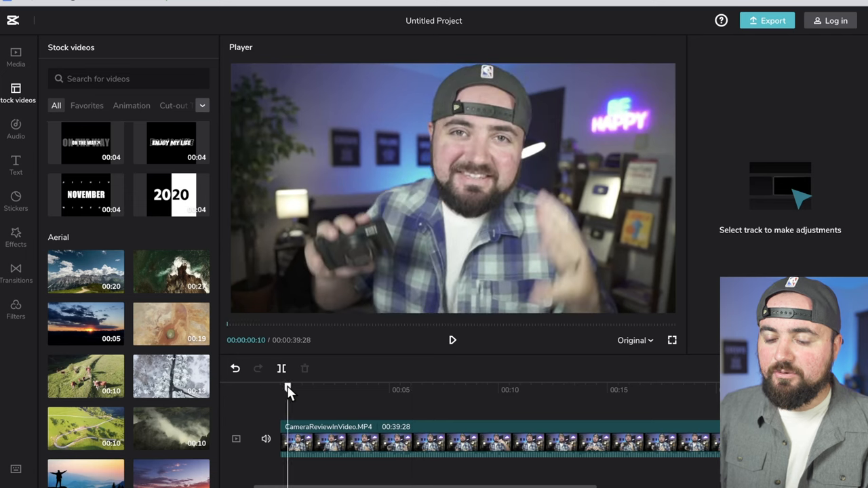
{"action": "left_click", "coordinate": [452, 339]}
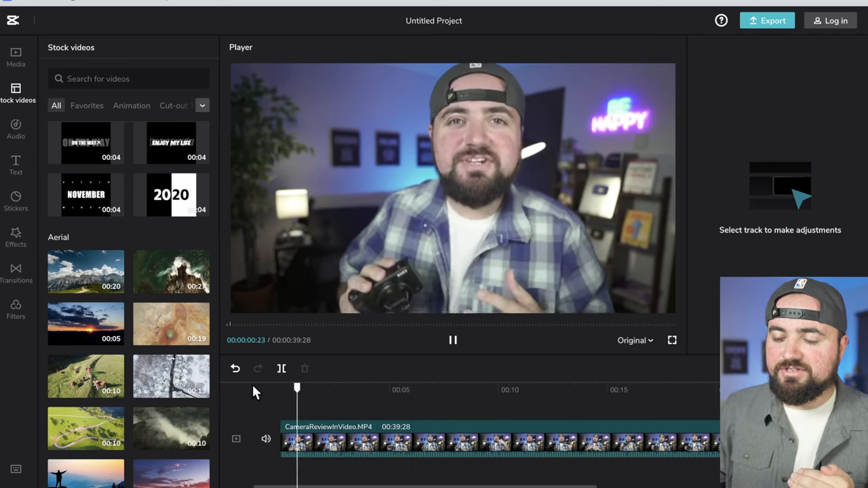
{"action": "left_click", "coordinate": [452, 340]}
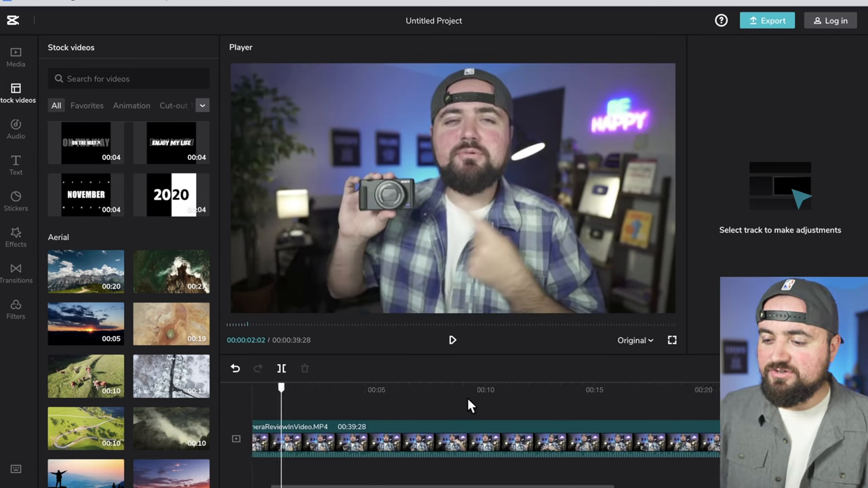
{"action": "left_click_drag", "start_coordinate": [281, 388], "coordinate": [520, 388]}
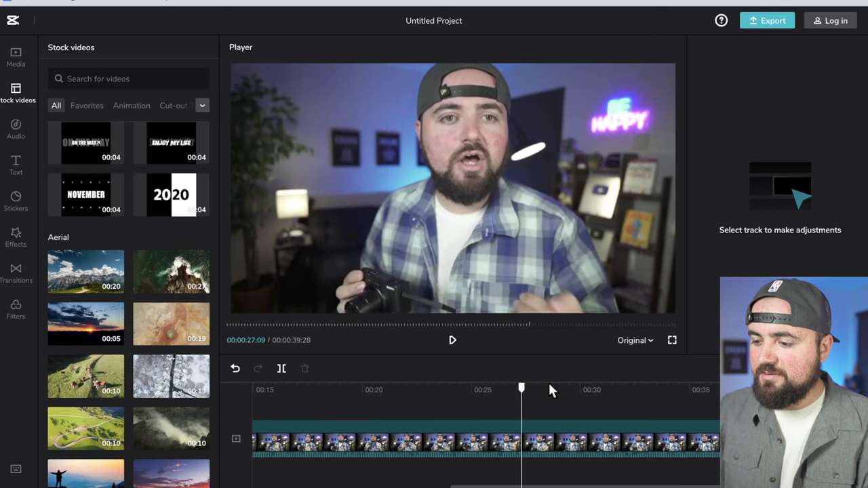
{"action": "left_click_drag", "start_coordinate": [521, 389], "coordinate": [586, 389]}
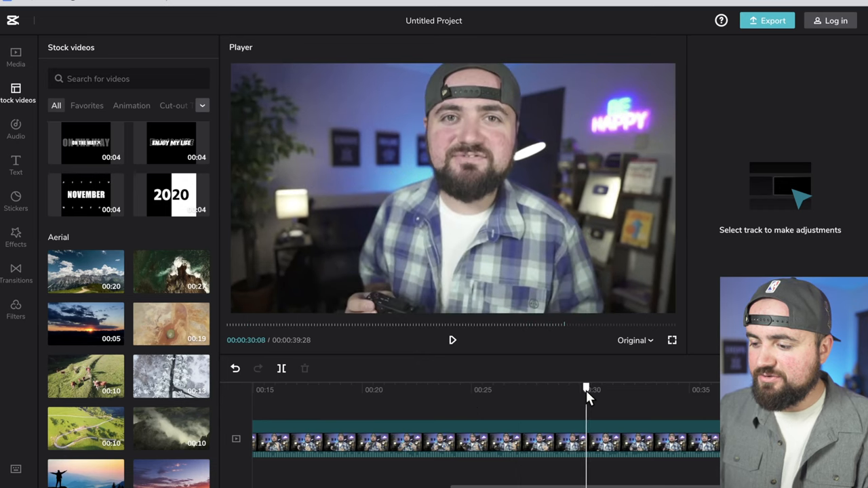
{"action": "left_click_drag", "start_coordinate": [586, 393], "coordinate": [627, 393]}
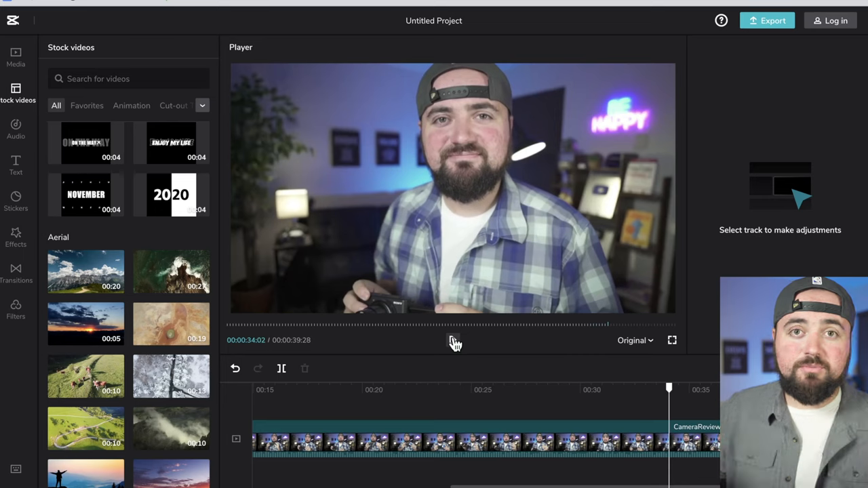
{"action": "mouse_move", "coordinate": [281, 368]}
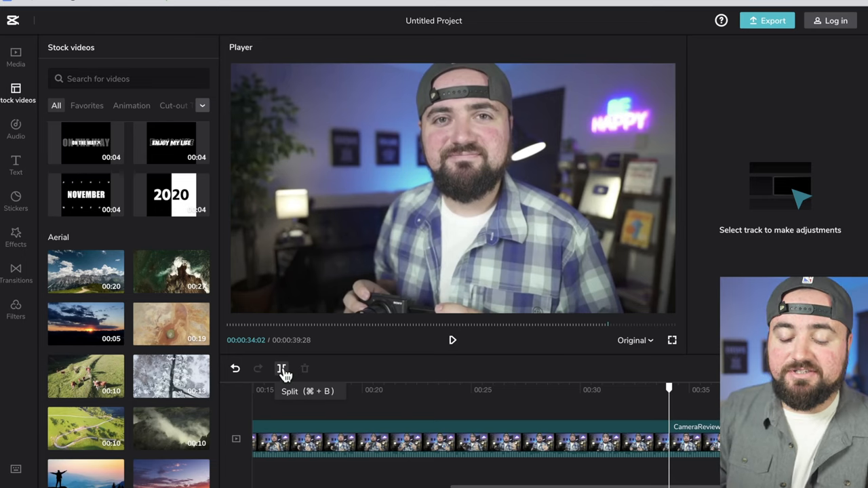
{"action": "left_click", "coordinate": [699, 438]}
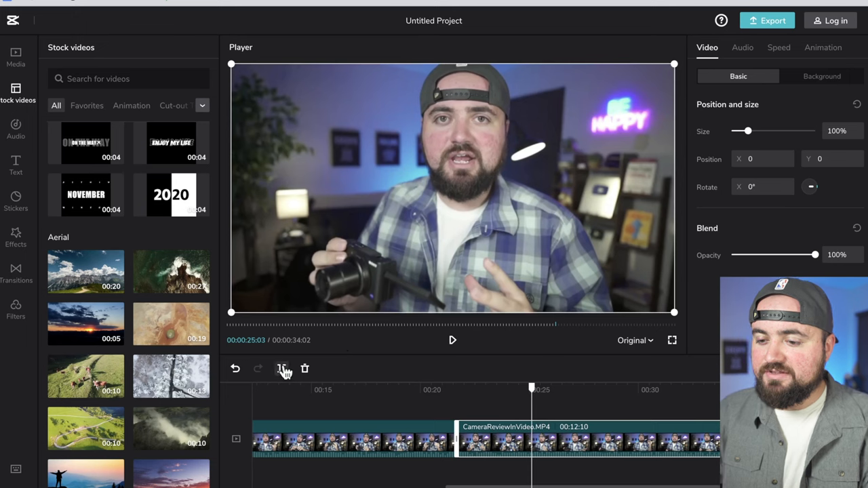
{"action": "left_click", "coordinate": [282, 368]}
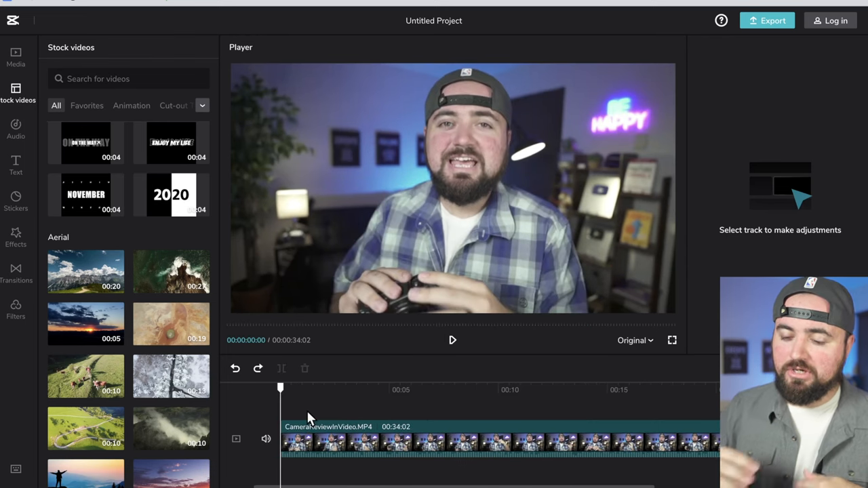
Step: Select the review clip and try enlarging it past the frame and shifting it top-left
{"action": "left_click", "coordinate": [373, 444]}
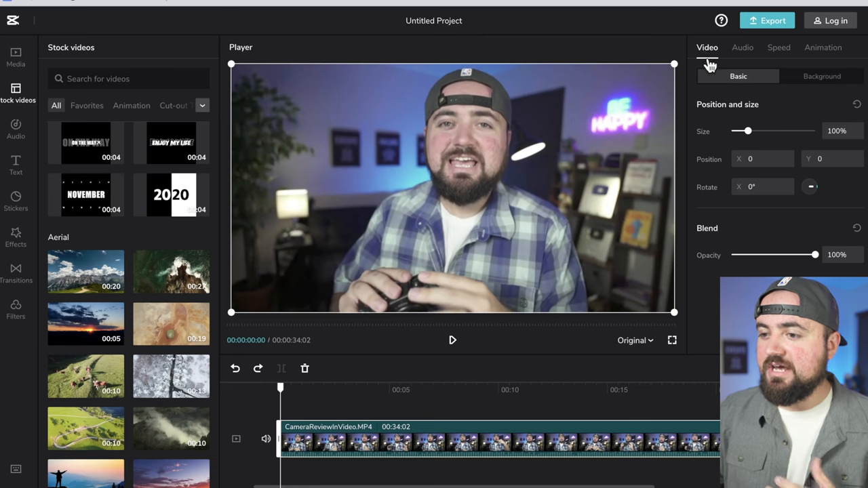
{"action": "left_click_drag", "start_coordinate": [746, 131], "coordinate": [751, 130]}
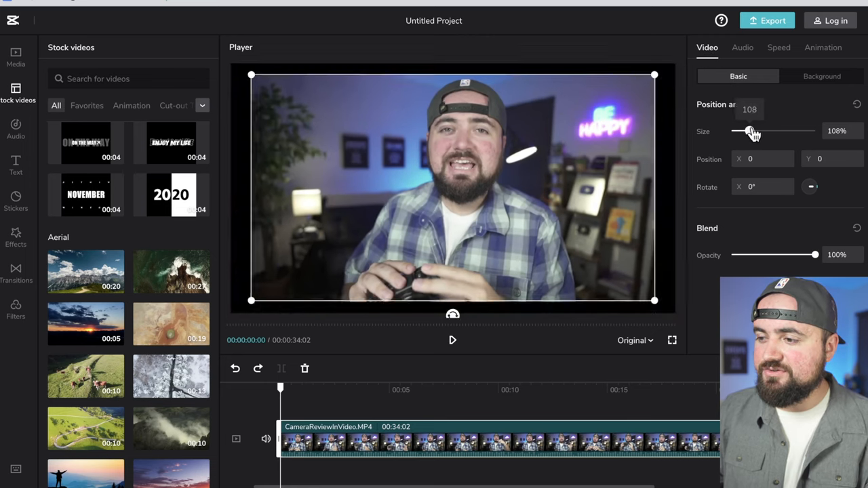
{"action": "left_click_drag", "start_coordinate": [751, 131], "coordinate": [746, 131]}
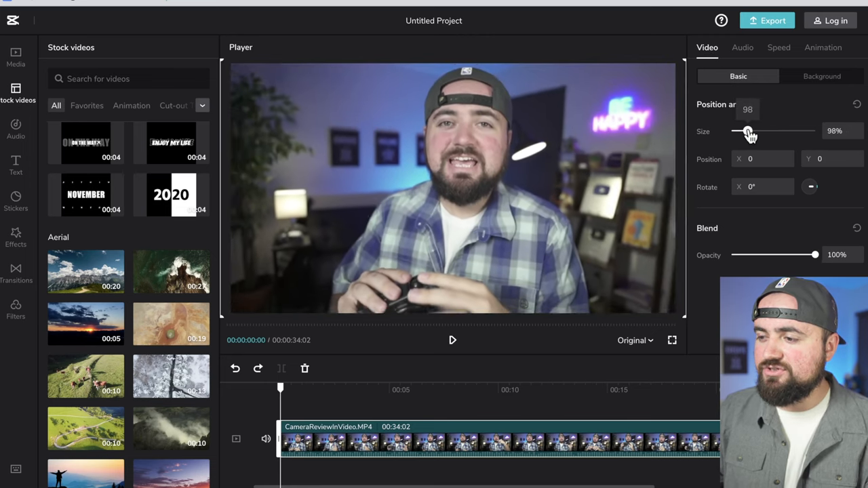
{"action": "left_click_drag", "start_coordinate": [746, 131], "coordinate": [756, 131]}
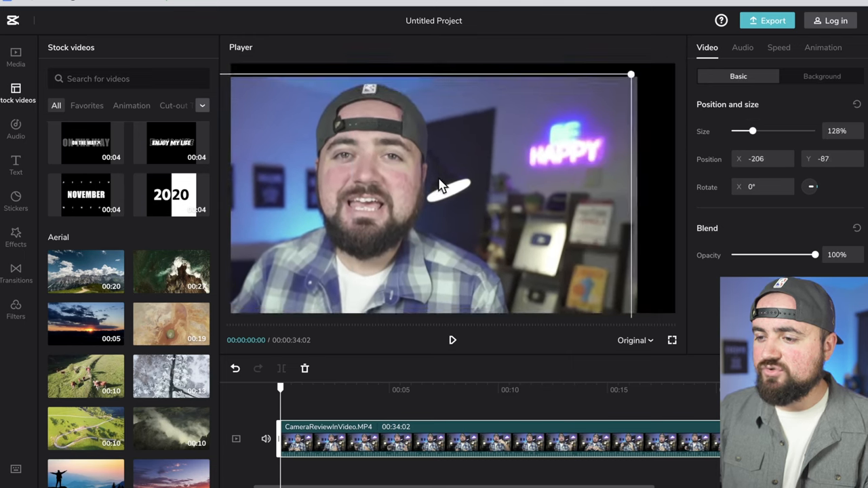
{"action": "left_click_drag", "start_coordinate": [444, 189], "coordinate": [535, 175]}
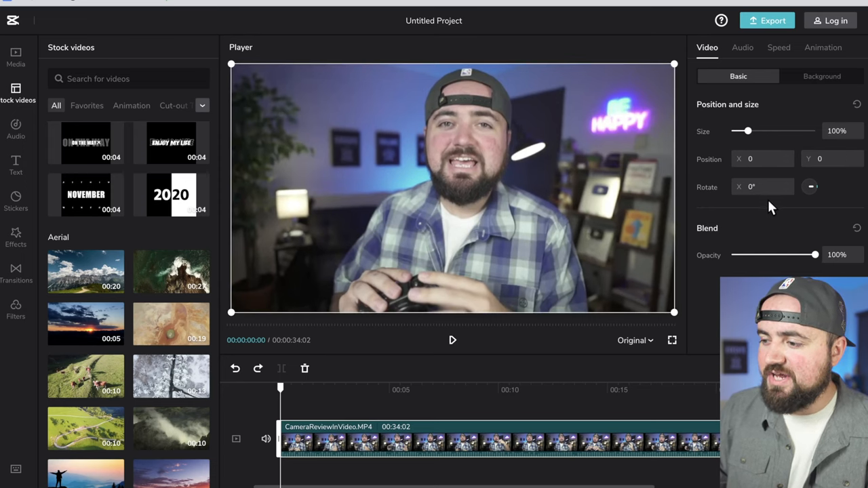
Step: Fade the clip to transparent and back to full opacity, then view Background and Audio settings
{"action": "left_click_drag", "start_coordinate": [804, 254], "coordinate": [731, 255]}
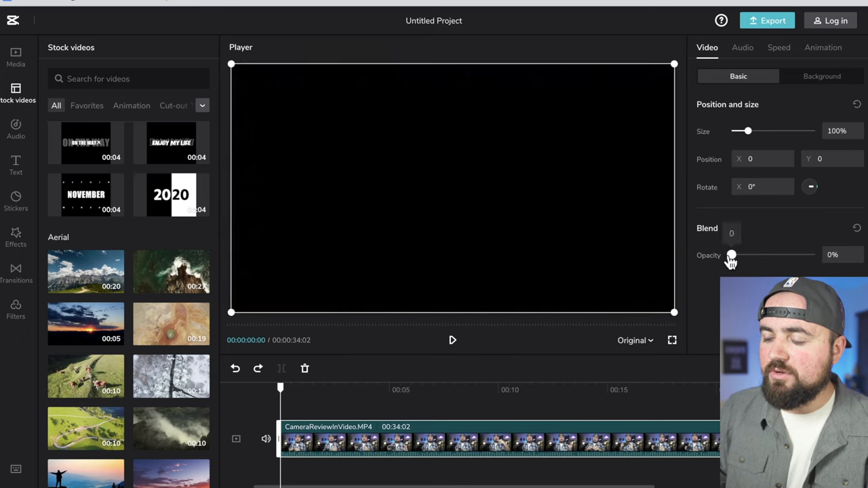
{"action": "left_click_drag", "start_coordinate": [731, 255], "coordinate": [803, 255]}
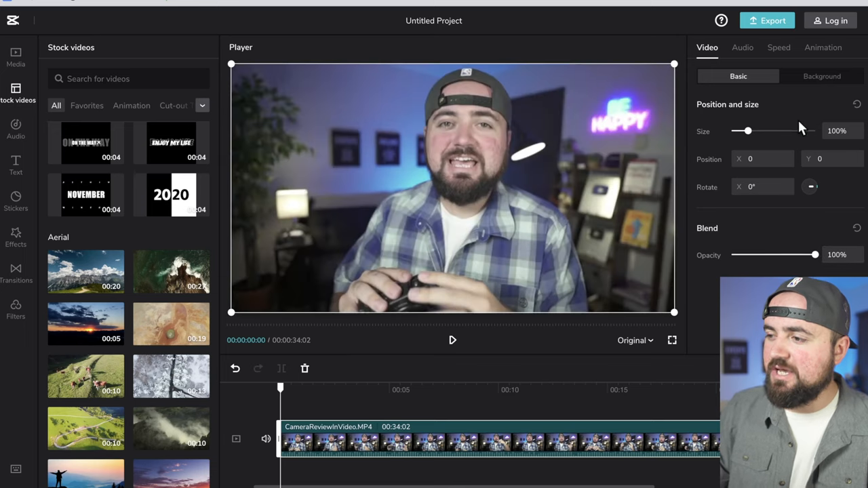
{"action": "left_click", "coordinate": [821, 76]}
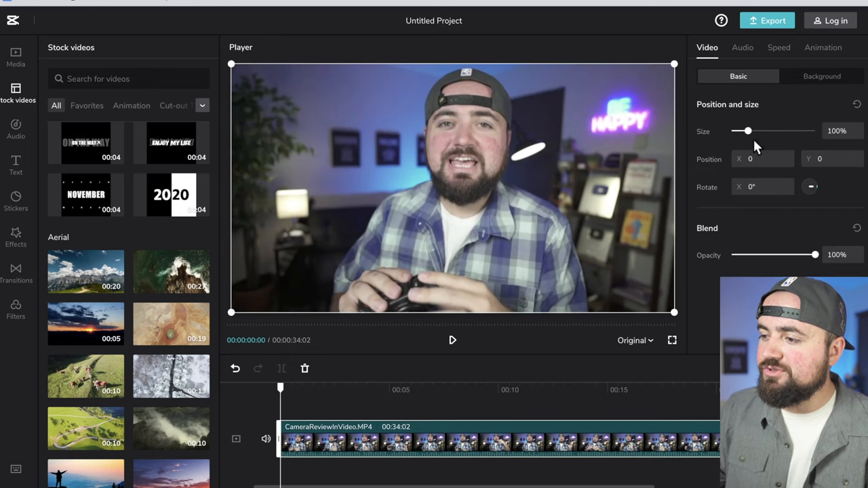
{"action": "left_click", "coordinate": [821, 76]}
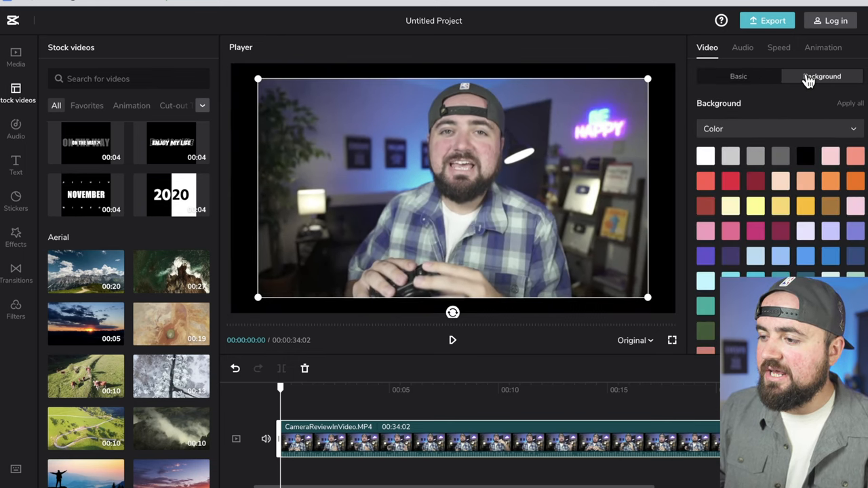
{"action": "left_click", "coordinate": [704, 156]}
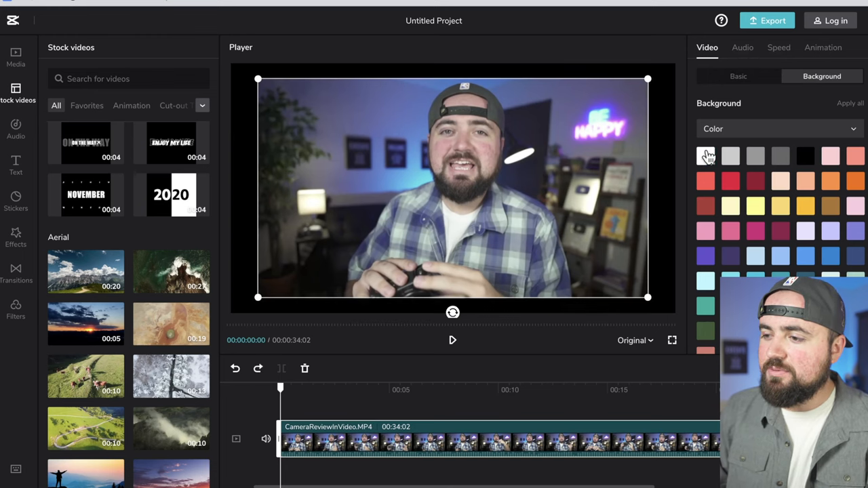
{"action": "left_click", "coordinate": [742, 47]}
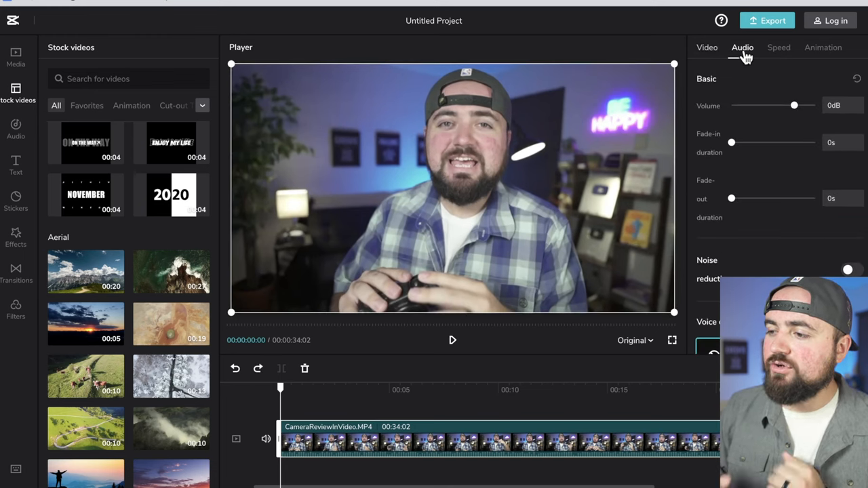
{"action": "mouse_move", "coordinate": [755, 129]}
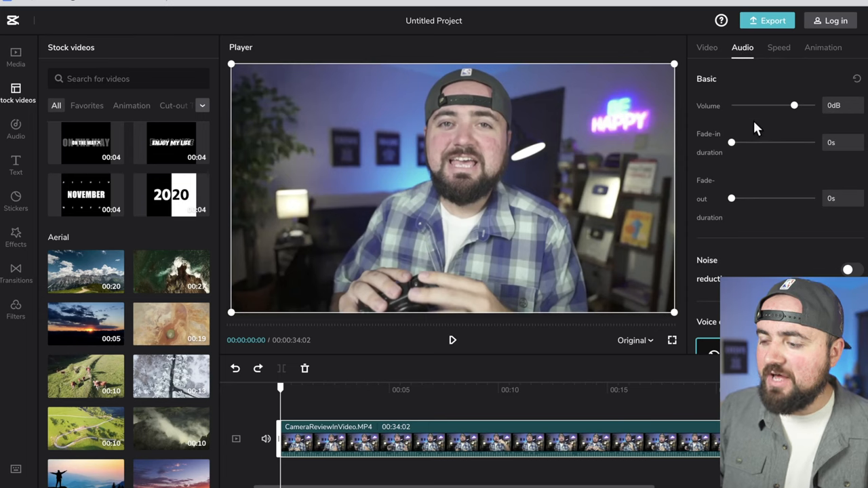
Step: Scroll the clip's audio settings, then move through its Speed and Animation tabs
{"action": "scroll", "scroll_direction": "down", "scroll_amount": 3}
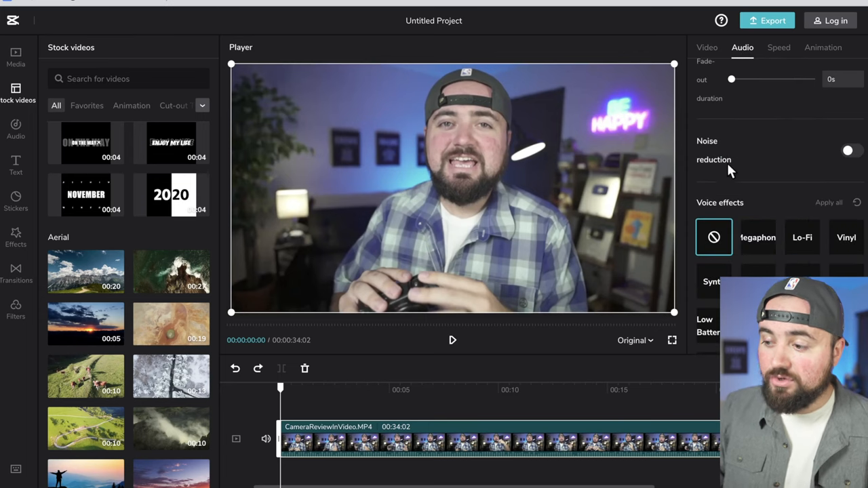
{"action": "scroll", "scroll_direction": "up", "scroll_amount": 3}
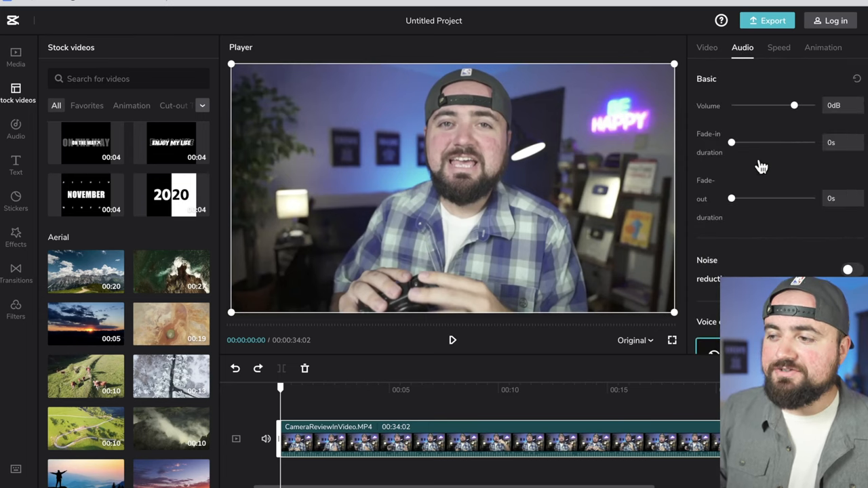
{"action": "left_click", "coordinate": [778, 47]}
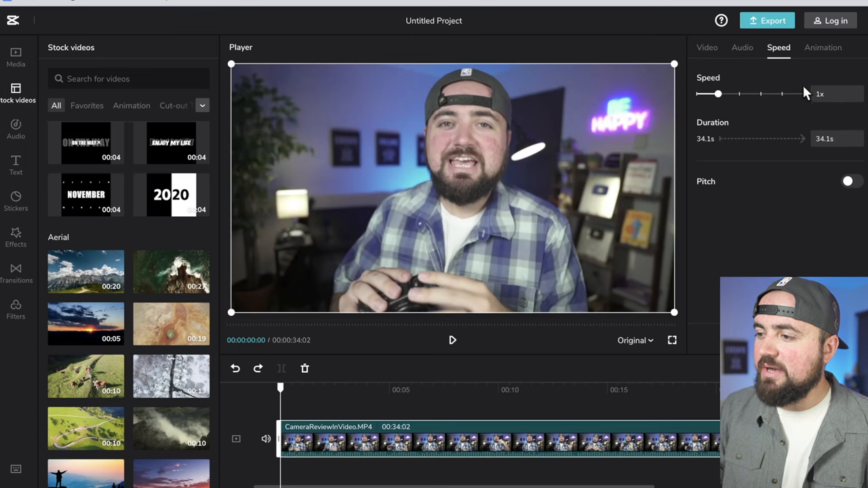
{"action": "mouse_move", "coordinate": [822, 47]}
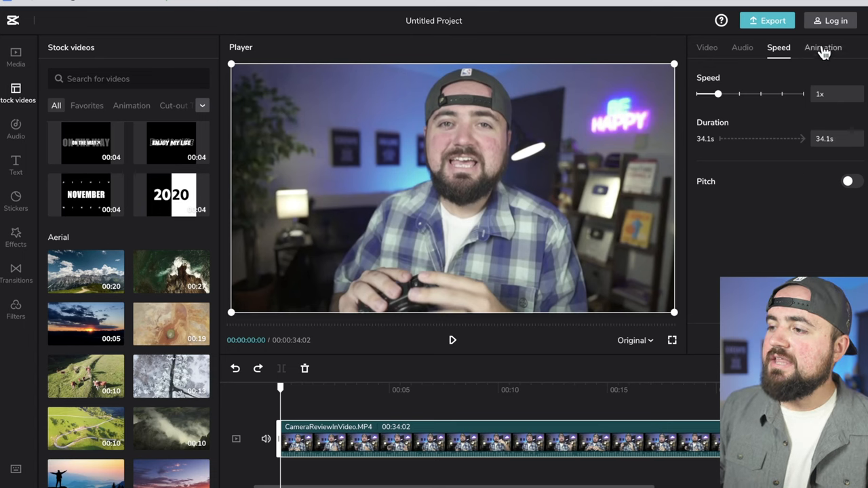
{"action": "left_click", "coordinate": [822, 47]}
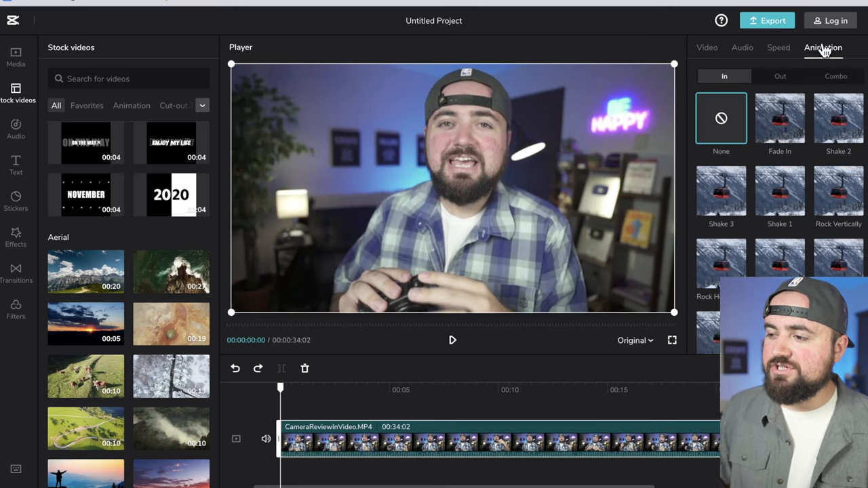
Step: Apply and preview the Shake 1 intro, browse other animation categories, then deselect the clip
{"action": "left_click", "coordinate": [452, 339]}
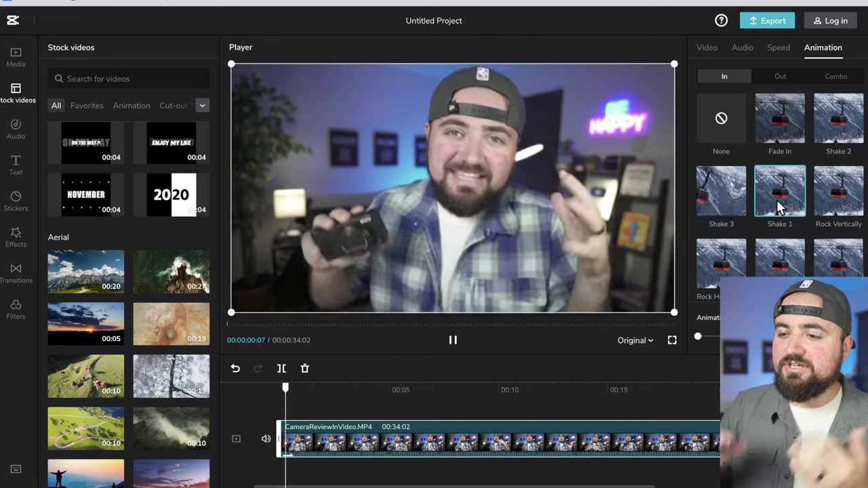
{"action": "left_click", "coordinate": [452, 340]}
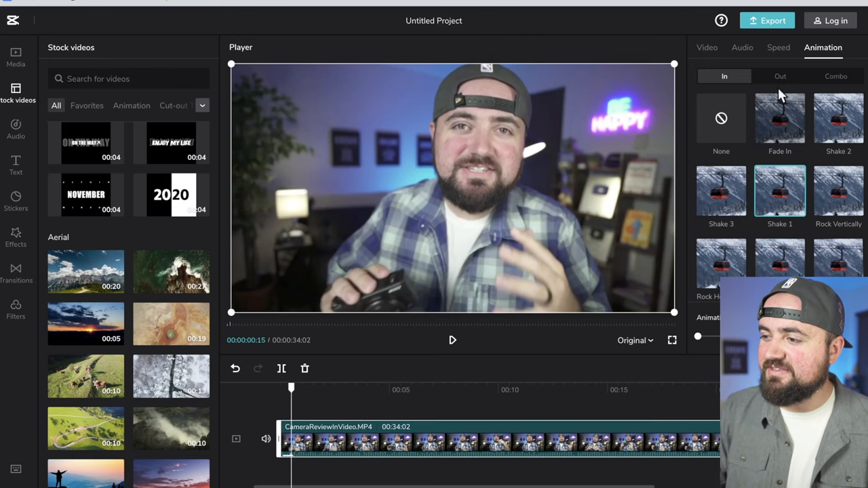
{"action": "left_click", "coordinate": [780, 76]}
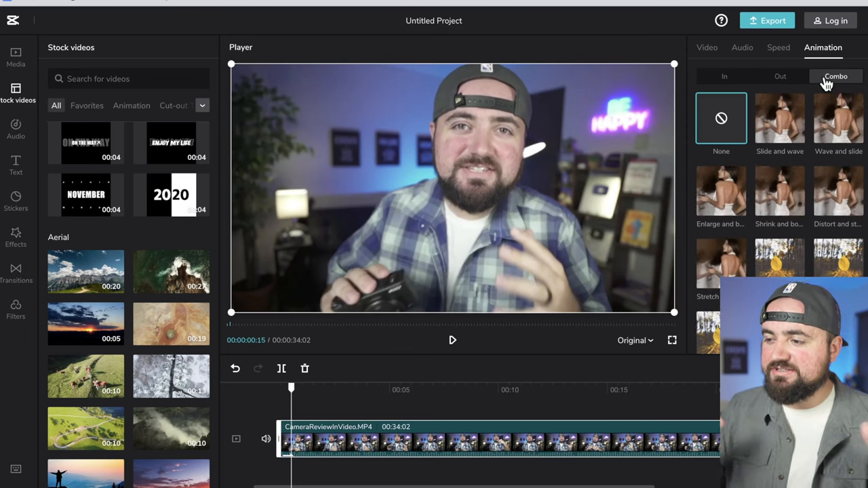
{"action": "scroll", "scroll_direction": "down", "scroll_amount": 3}
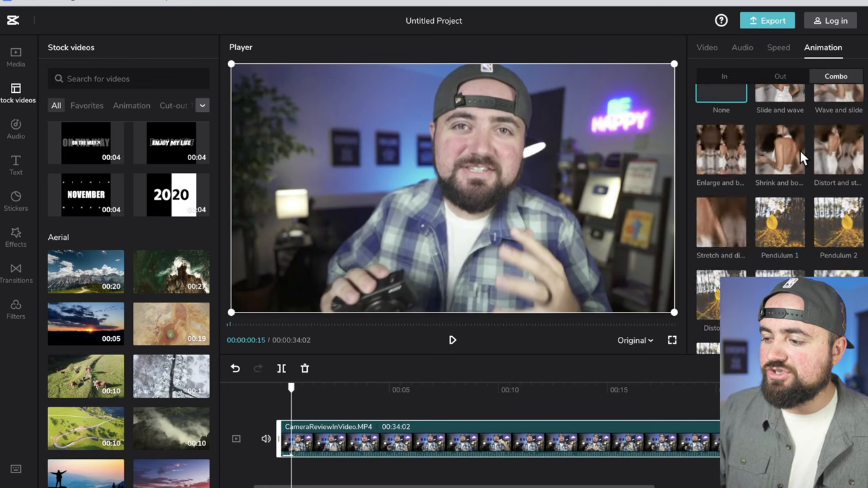
{"action": "left_click", "coordinate": [724, 76]}
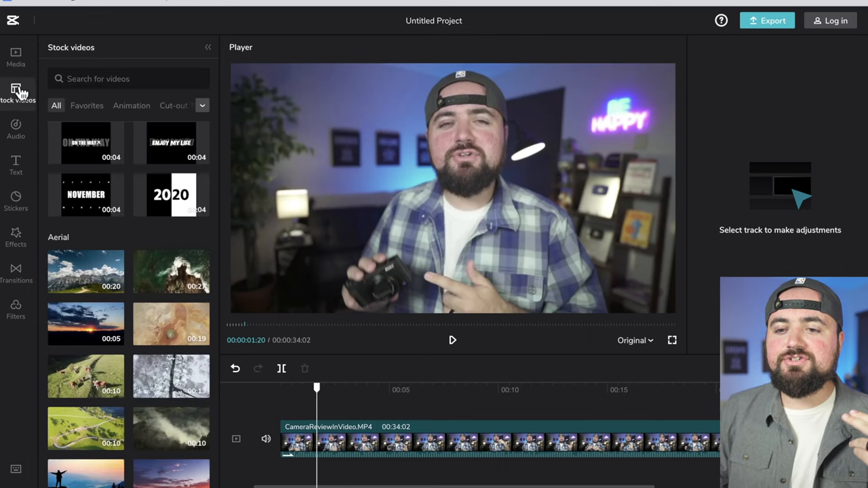
Step: Scroll through the stock videos list, then switch to the audio library
{"action": "scroll", "scroll_direction": "down", "scroll_amount": 3}
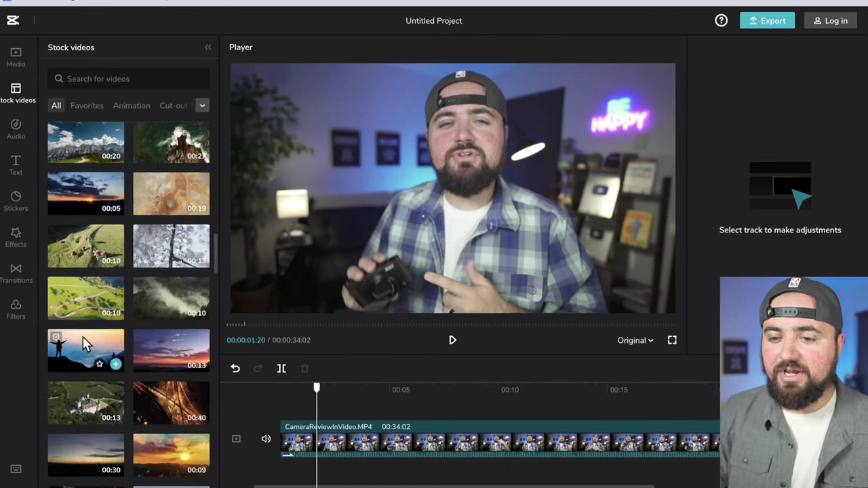
{"action": "scroll", "scroll_direction": "down", "scroll_amount": 3}
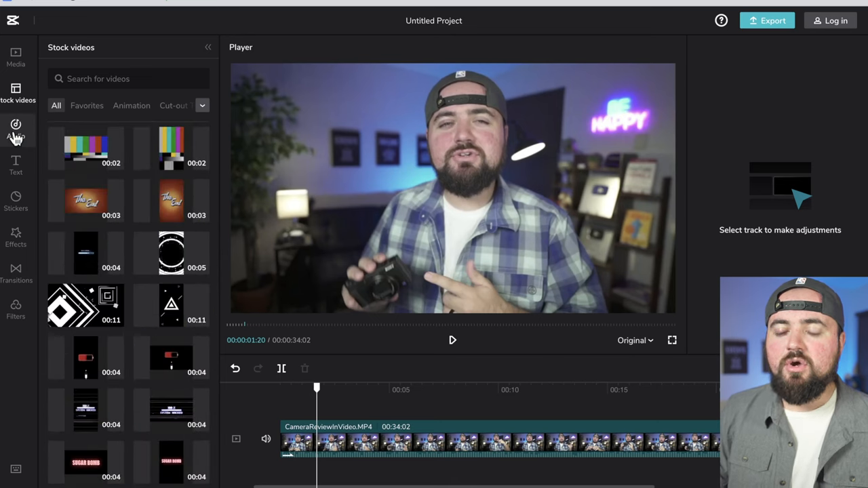
{"action": "left_click", "coordinate": [16, 128]}
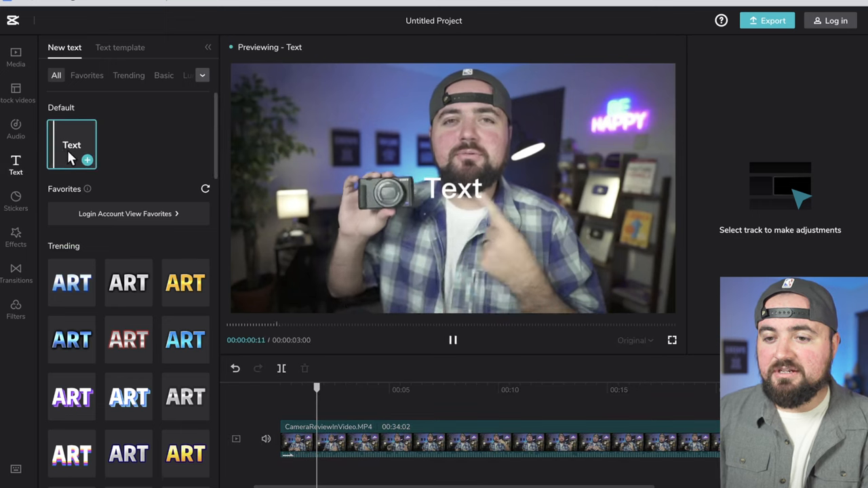
Step: Add a default text layer, shift it later and stretch its duration, then drag it back
{"action": "left_click", "coordinate": [71, 144]}
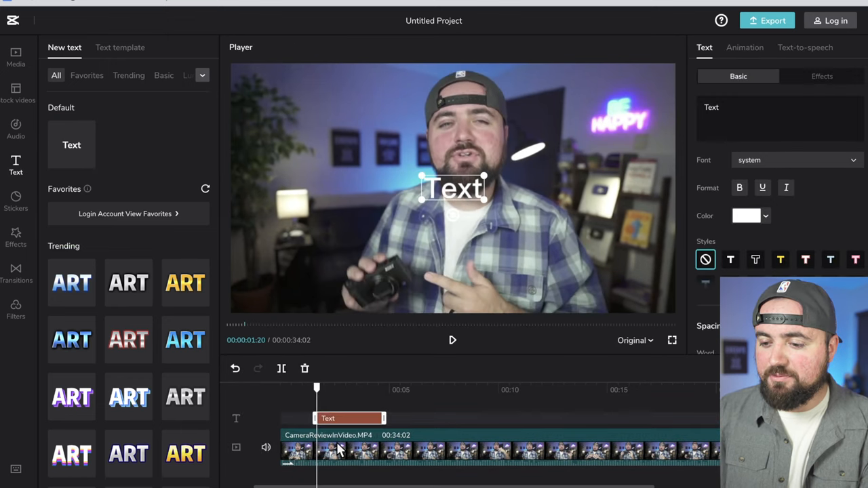
{"action": "left_click_drag", "start_coordinate": [339, 418], "coordinate": [371, 418]}
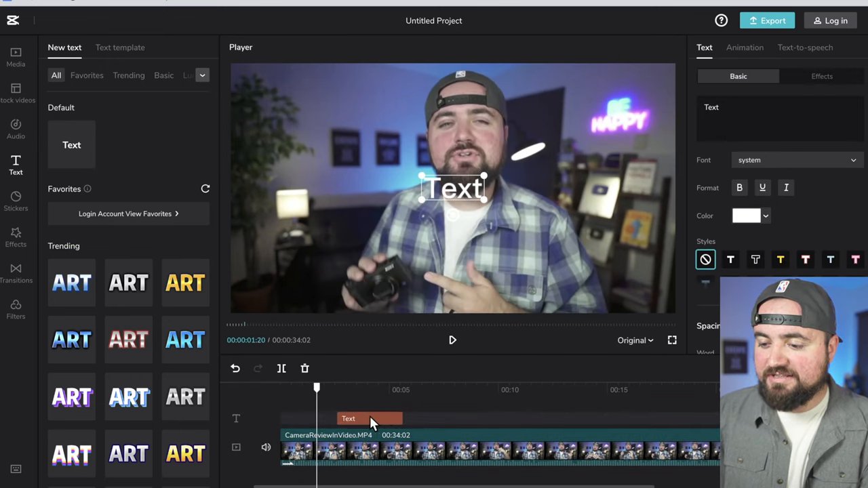
{"action": "left_click_drag", "start_coordinate": [406, 419], "coordinate": [494, 418]}
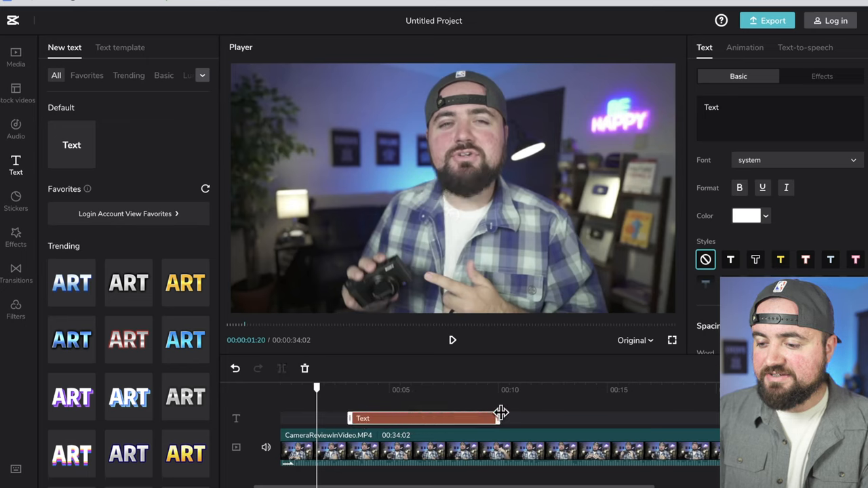
{"action": "left_click_drag", "start_coordinate": [500, 414], "coordinate": [411, 417]}
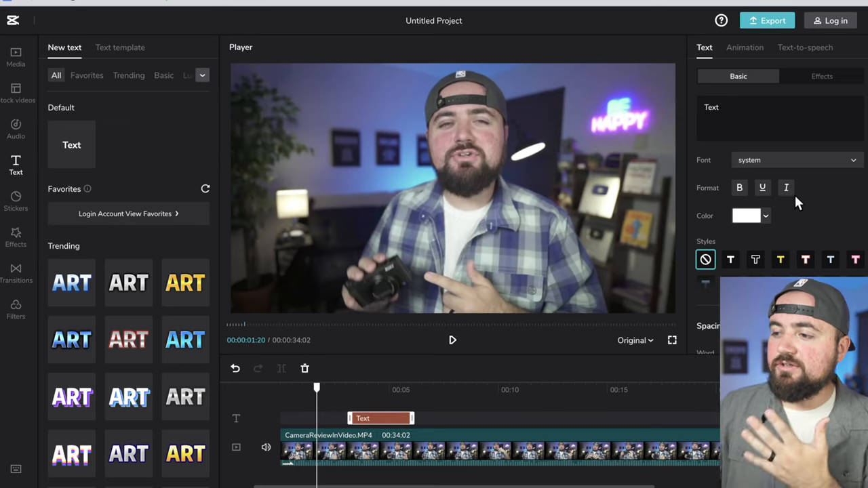
{"action": "scroll", "scroll_direction": "down", "scroll_amount": 3}
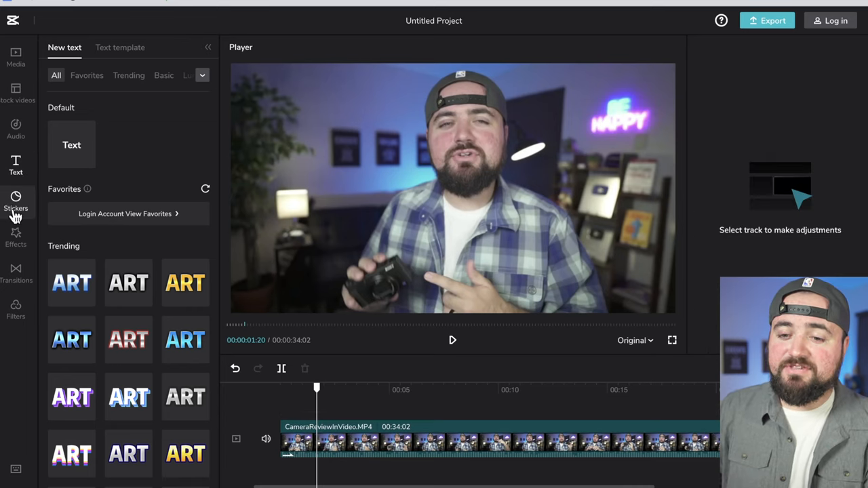
Step: Add the laughing emoji sticker, shrink it top-left, preview Bounce In, then delete it
{"action": "left_click", "coordinate": [16, 201]}
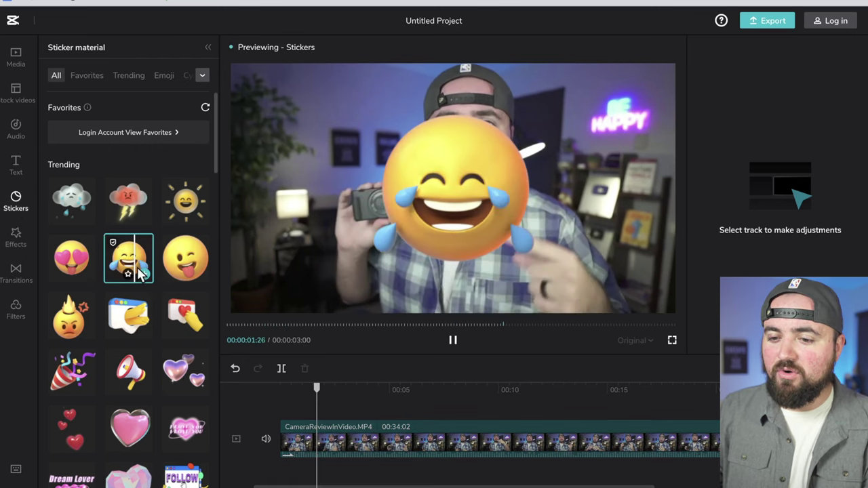
{"action": "left_click", "coordinate": [128, 258]}
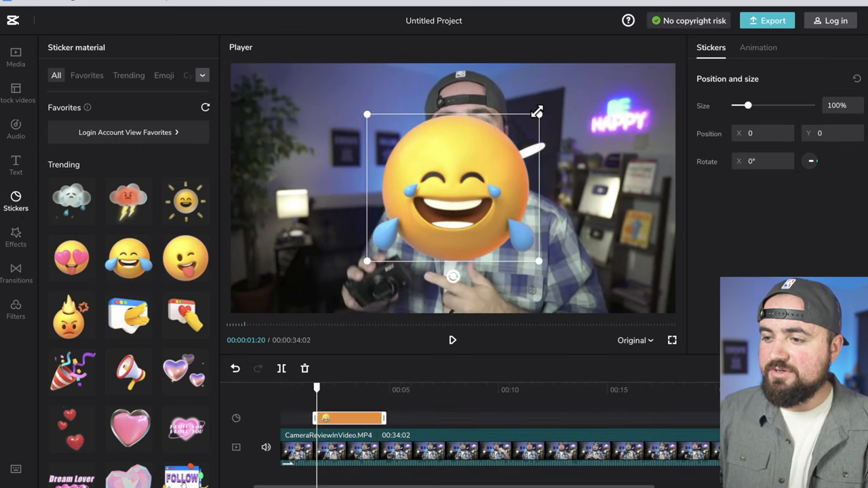
{"action": "left_click_drag", "start_coordinate": [537, 112], "coordinate": [357, 88]}
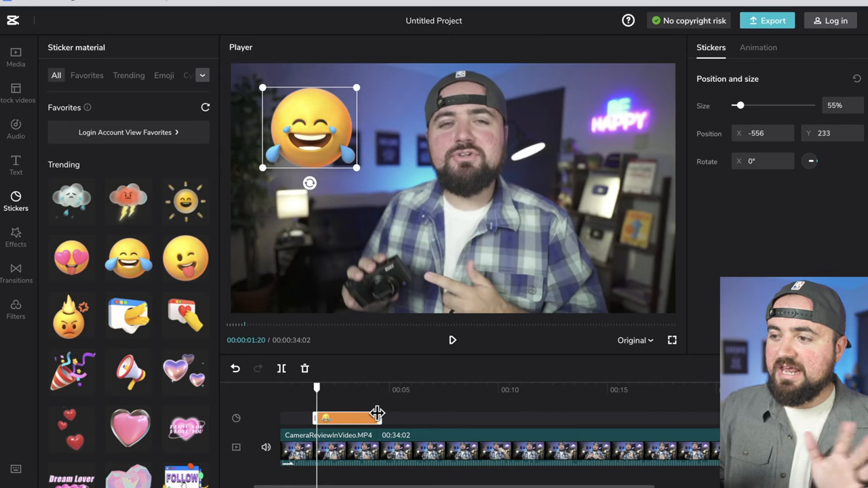
{"action": "left_click", "coordinate": [757, 48]}
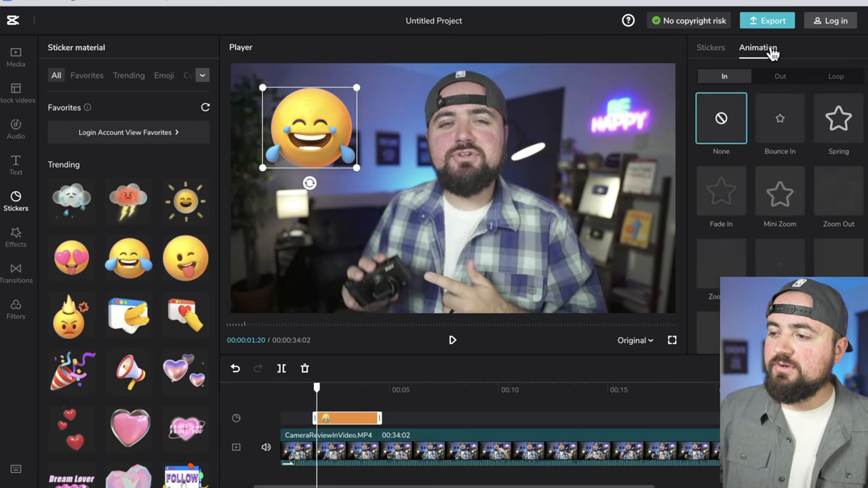
{"action": "left_click", "coordinate": [779, 118]}
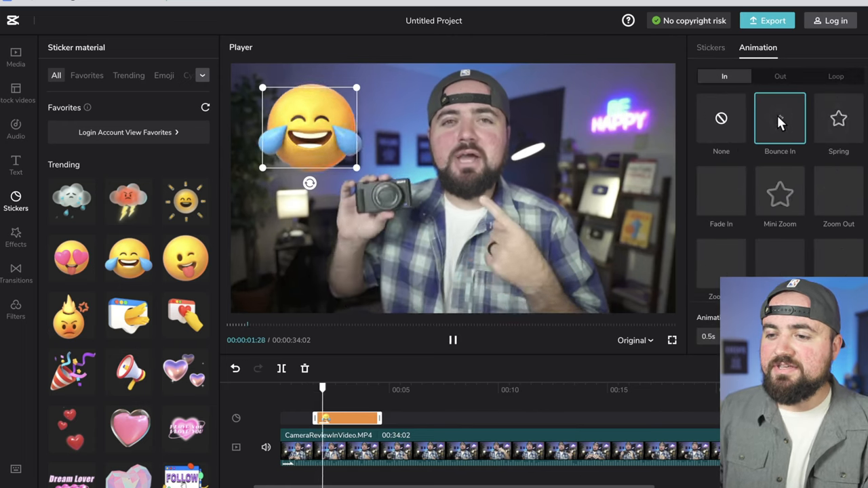
{"action": "left_click", "coordinate": [452, 340]}
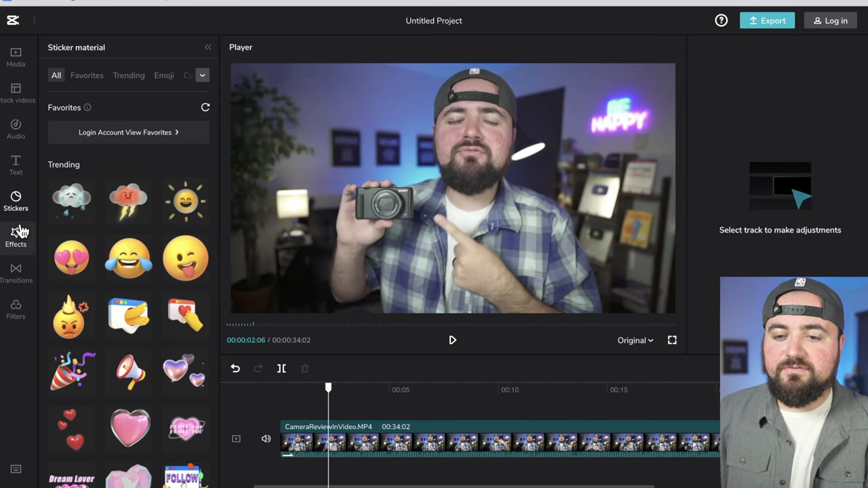
Step: Scroll through the Effects library, then switch to the Transitions presets
{"action": "left_click", "coordinate": [15, 238]}
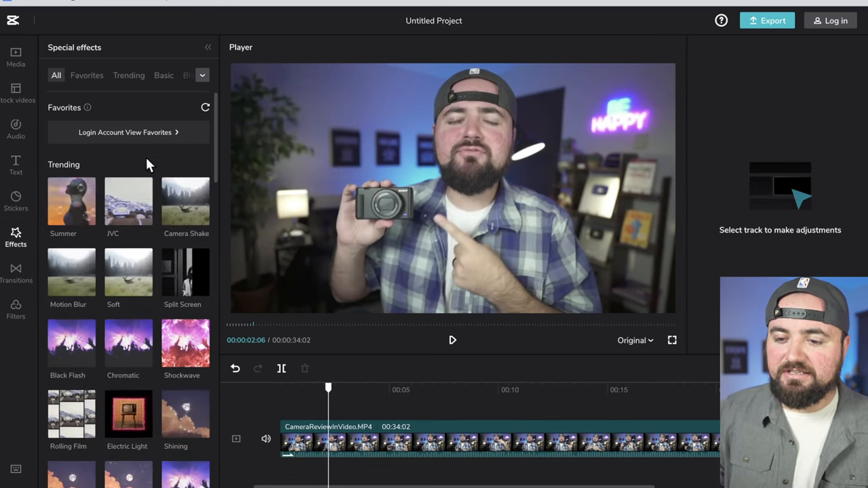
{"action": "scroll", "scroll_direction": "down", "scroll_amount": 3}
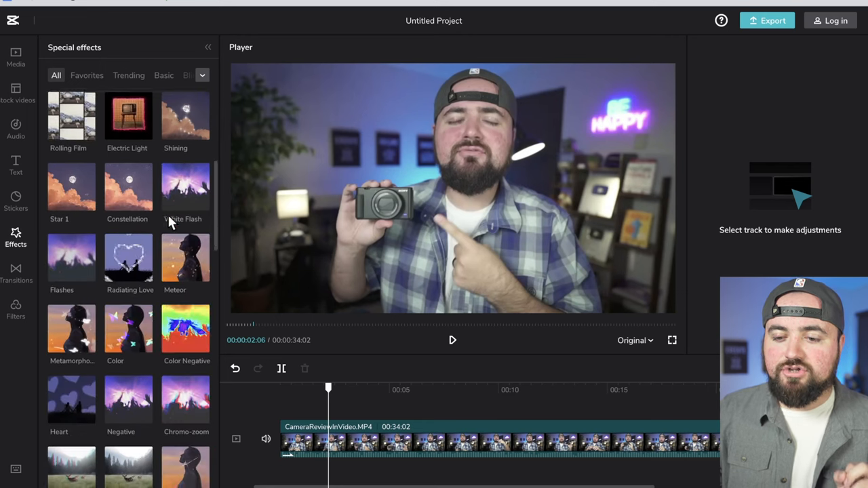
{"action": "scroll", "scroll_direction": "down", "scroll_amount": 3}
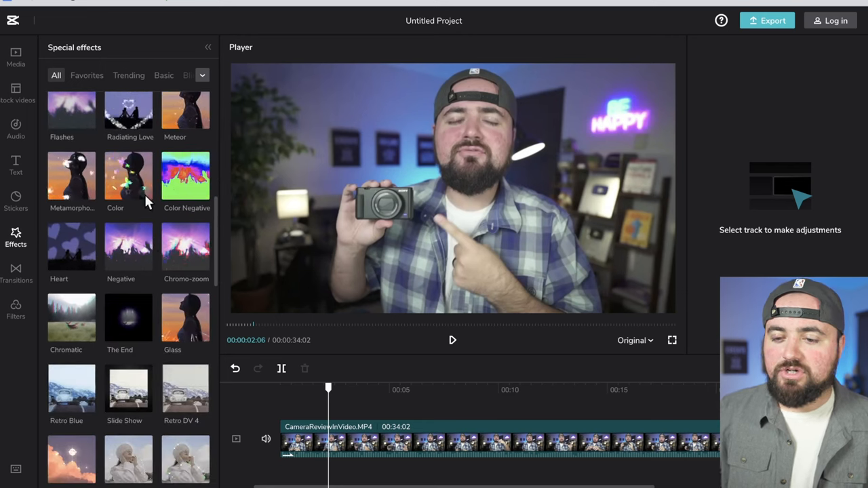
{"action": "scroll", "scroll_direction": "down", "scroll_amount": 3}
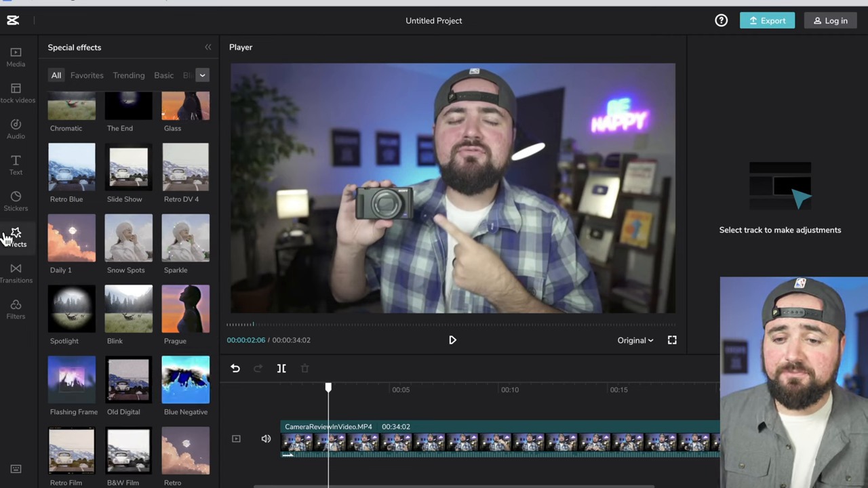
{"action": "left_click", "coordinate": [16, 271]}
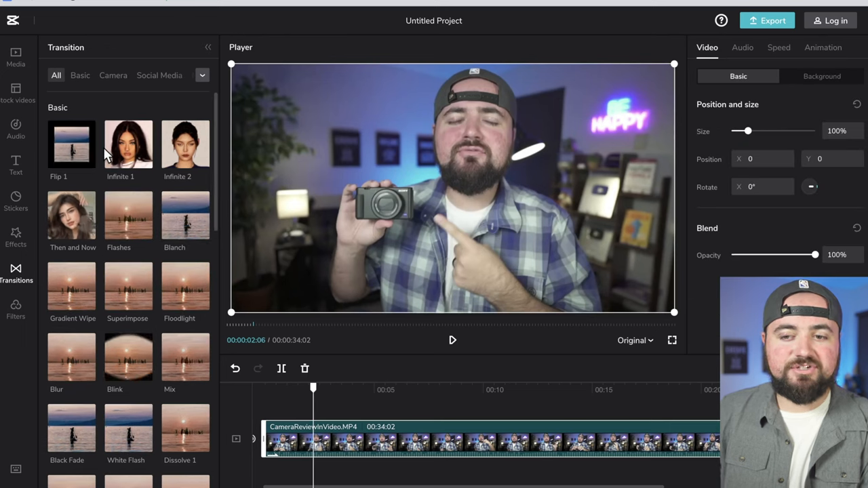
Step: Add the Salt filter to the timeline and stretch it to about 00:16
{"action": "left_click", "coordinate": [16, 309]}
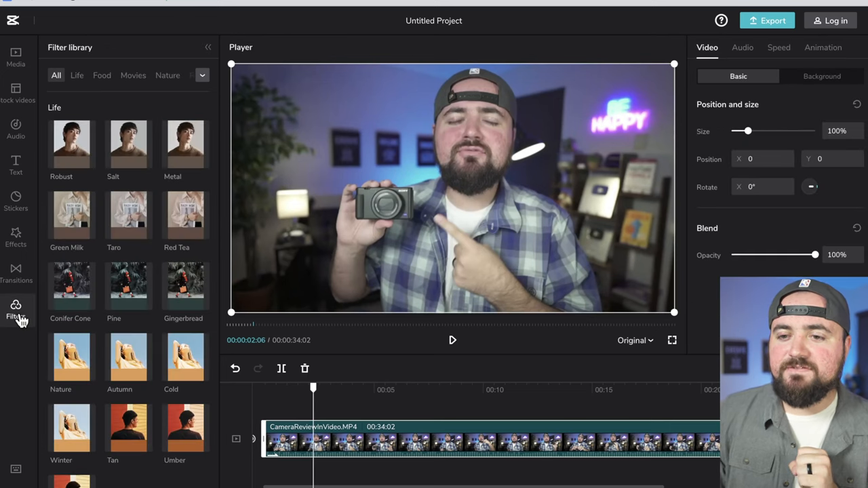
{"action": "scroll", "scroll_direction": "down", "scroll_amount": 3}
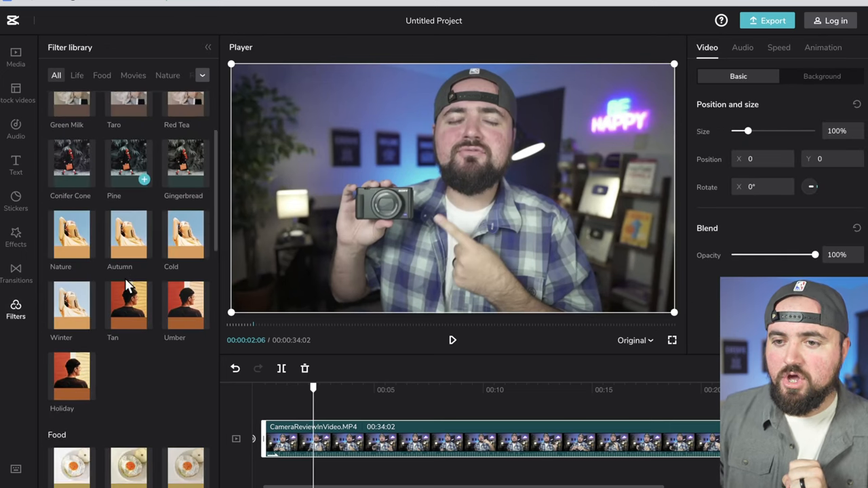
{"action": "scroll", "scroll_direction": "up", "scroll_amount": 3}
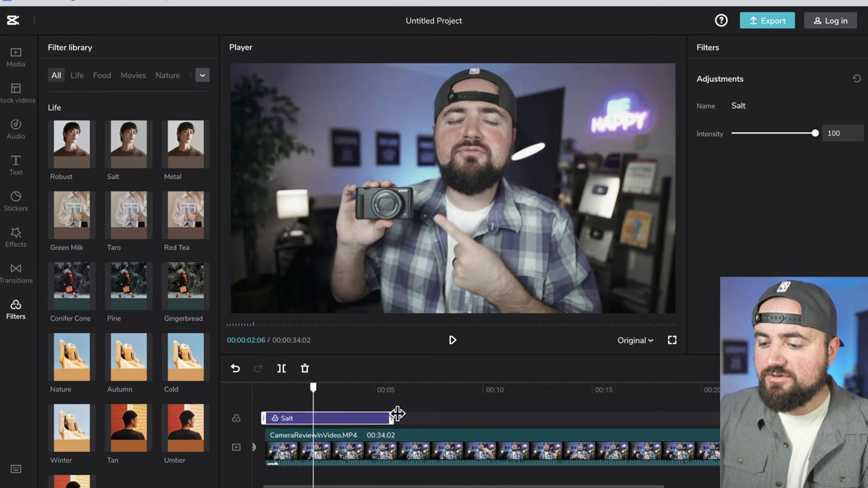
{"action": "left_click_drag", "start_coordinate": [390, 418], "coordinate": [610, 418]}
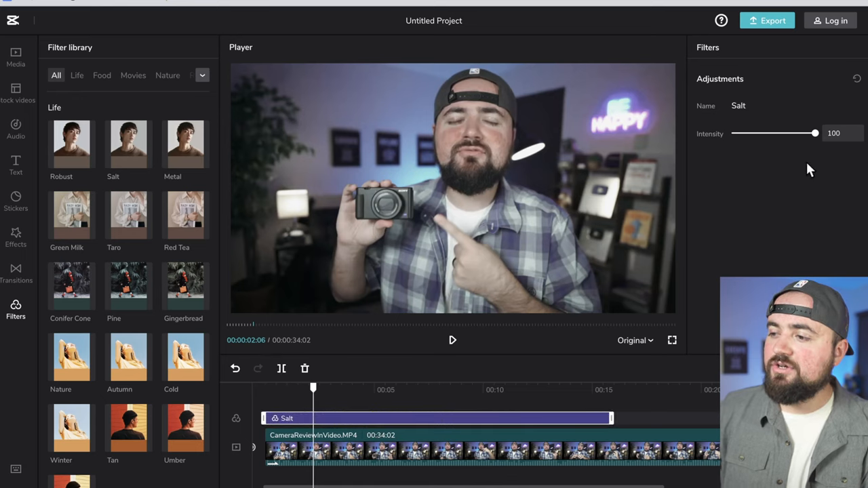
Step: Lower the Salt filter's intensity as a test, then restore it to 100
{"action": "left_click_drag", "start_coordinate": [815, 132], "coordinate": [763, 133]}
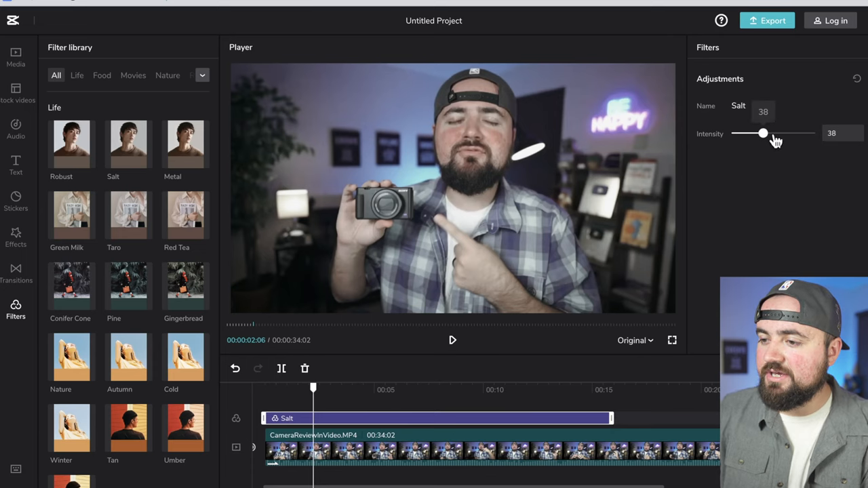
{"action": "left_click_drag", "start_coordinate": [763, 133], "coordinate": [759, 134]}
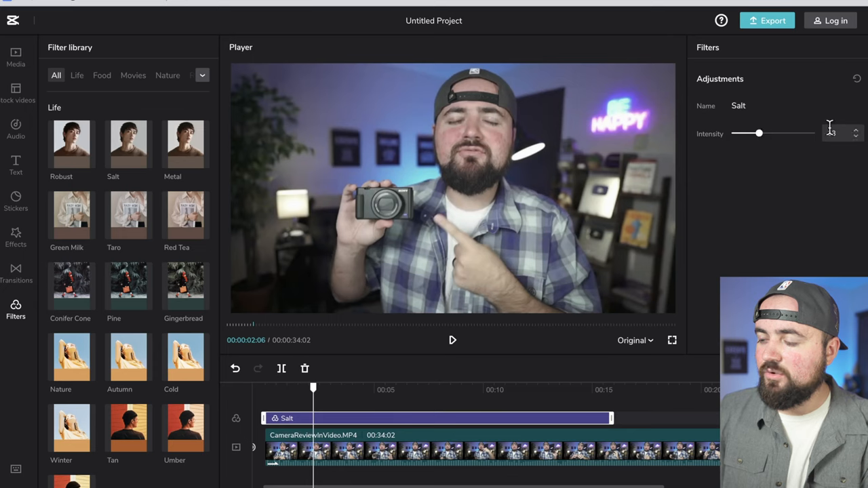
{"action": "left_click_drag", "start_coordinate": [755, 133], "coordinate": [815, 133]}
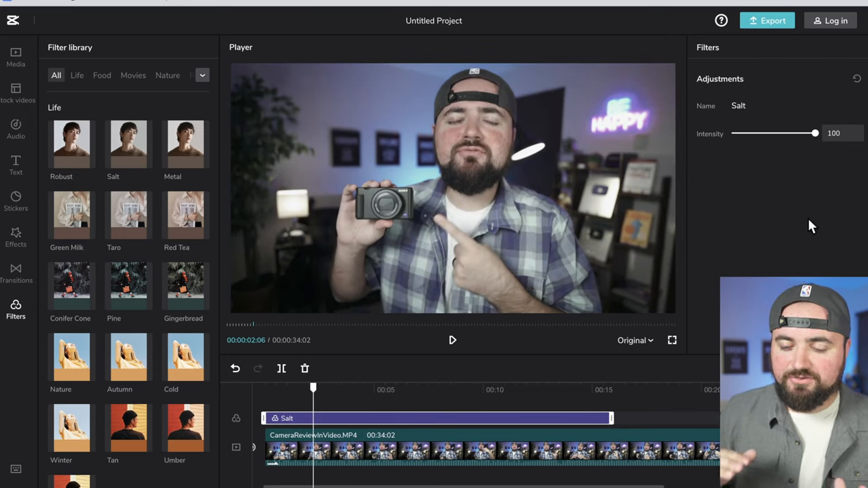
{"action": "mouse_move", "coordinate": [386, 420]}
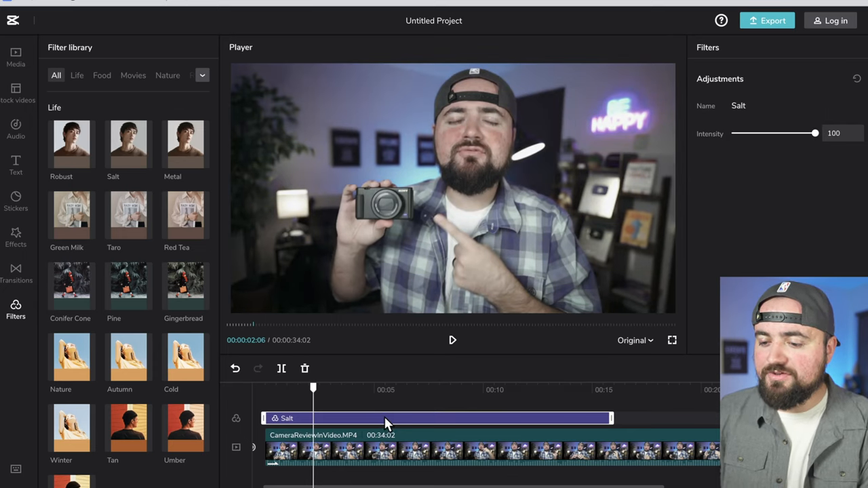
{"action": "mouse_move", "coordinate": [373, 424]}
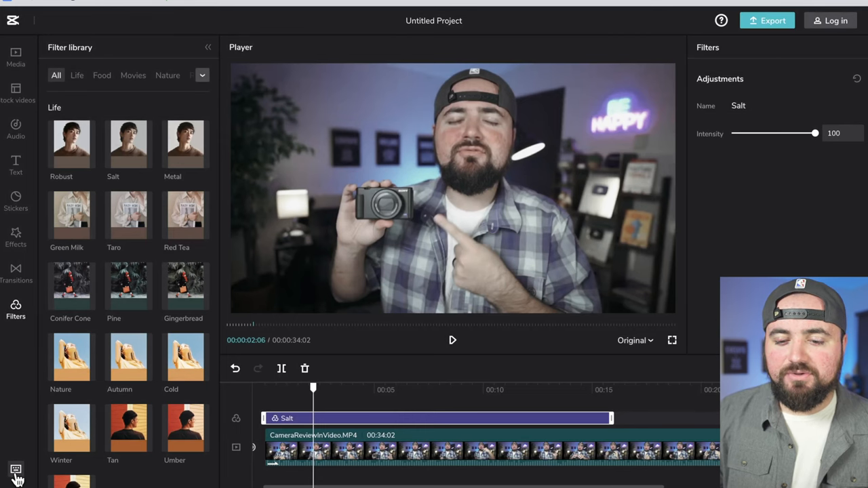
{"action": "left_click", "coordinate": [16, 469]}
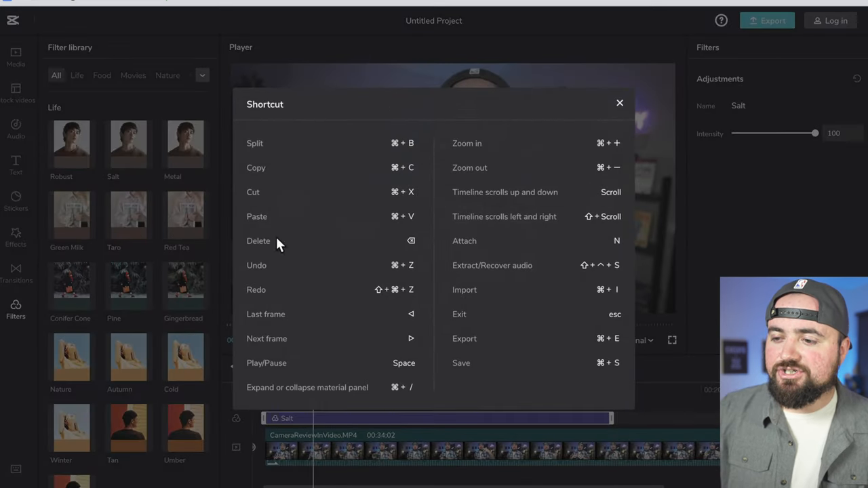
{"action": "mouse_move", "coordinate": [376, 264]}
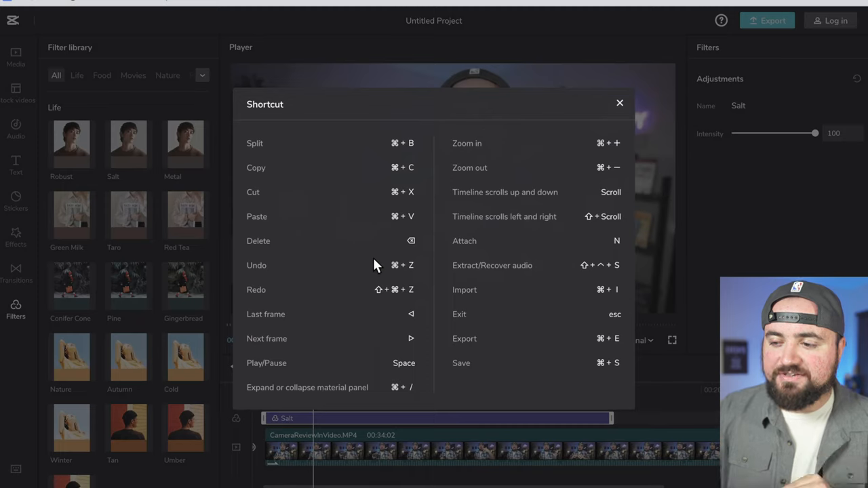
{"action": "mouse_move", "coordinate": [528, 256]}
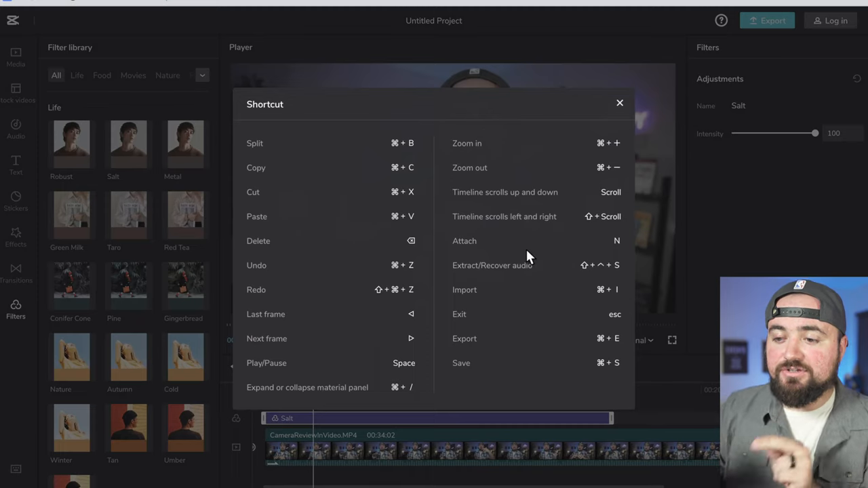
{"action": "mouse_move", "coordinate": [590, 229]}
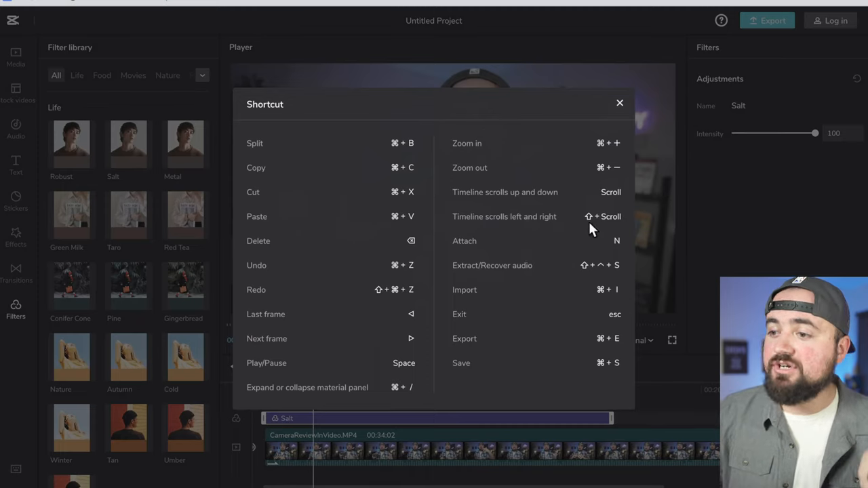
{"action": "left_click", "coordinate": [618, 102]}
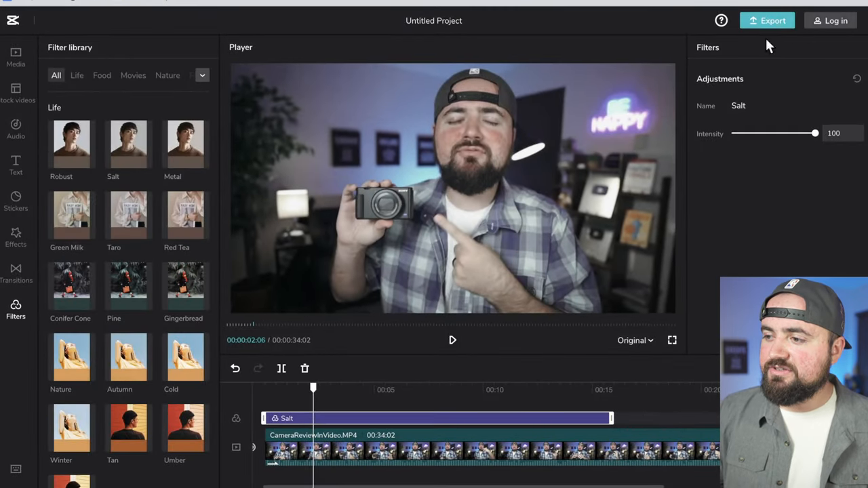
{"action": "mouse_move", "coordinate": [766, 20]}
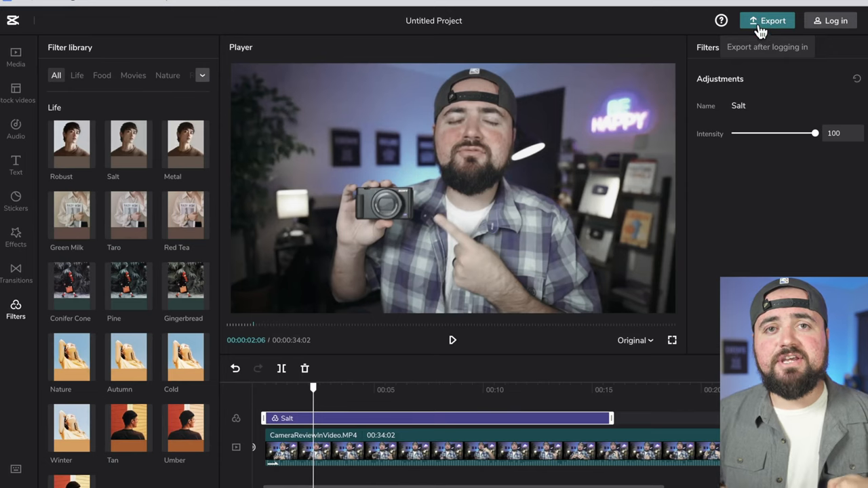
{"action": "mouse_move", "coordinate": [644, 36]}
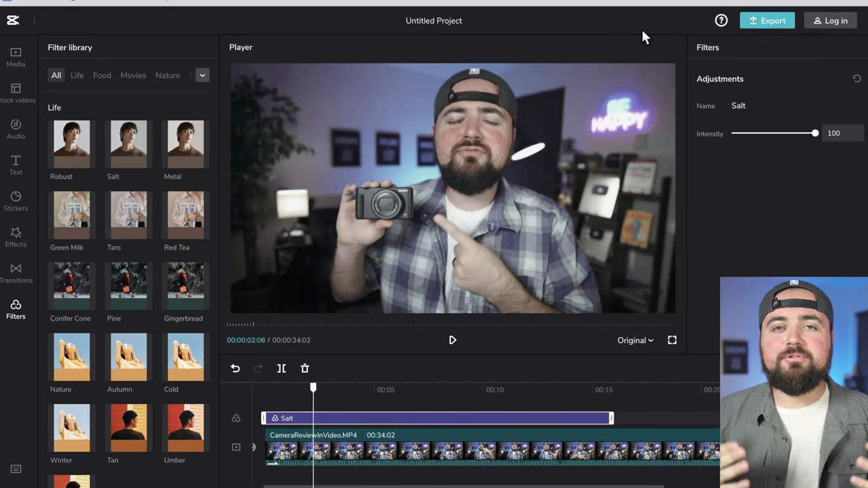